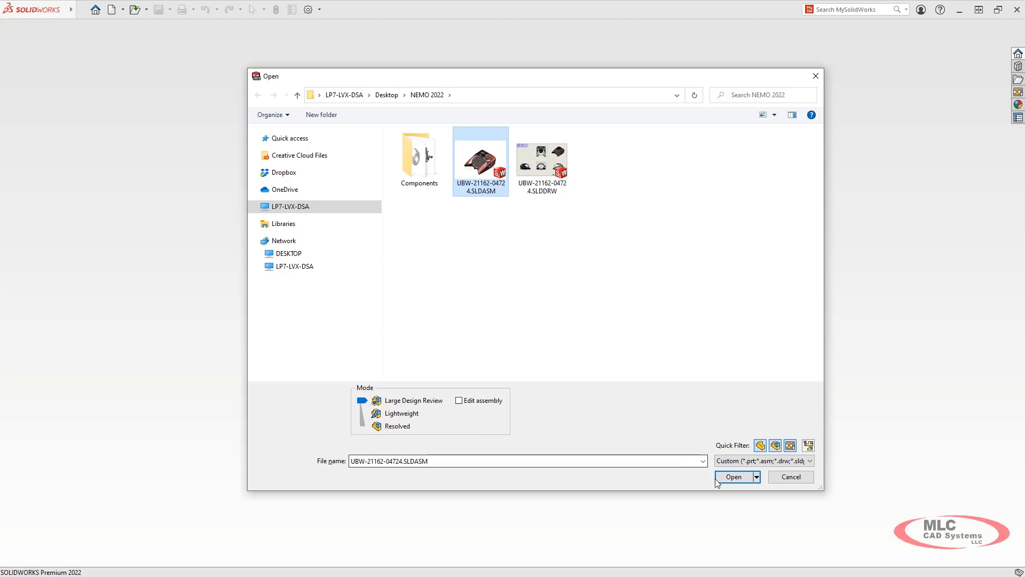
Open UBW-21162-04724.SLDASM in Large Design Review and dismiss the notice
{"action": "left_click", "coordinate": [733, 476]}
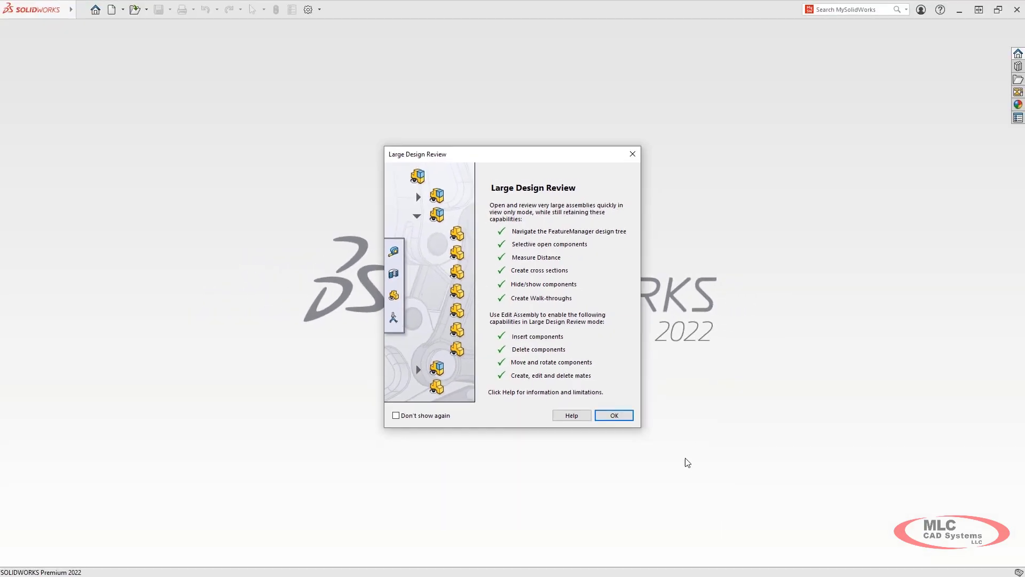
{"action": "left_click", "coordinate": [612, 415]}
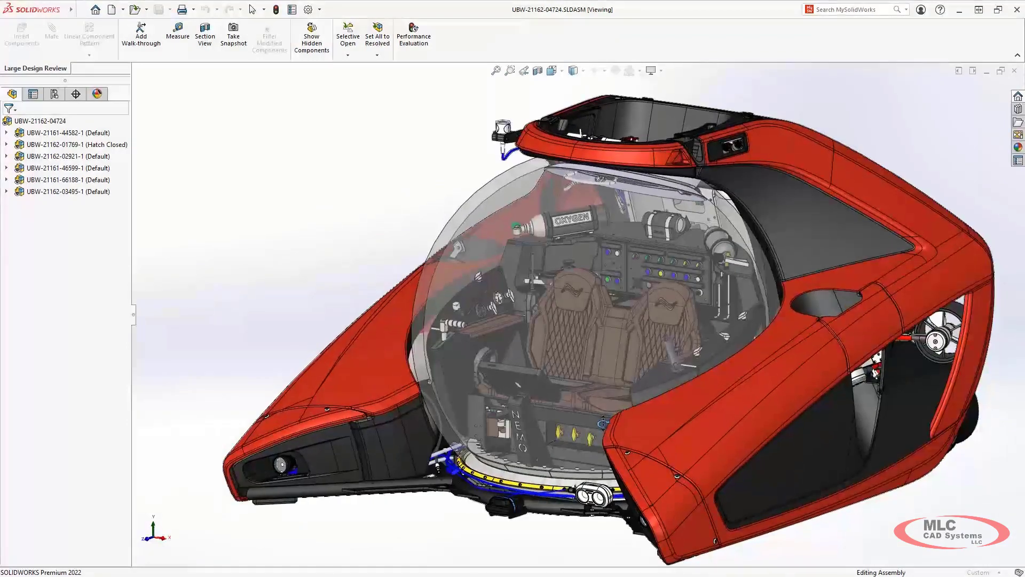
Open the top-level assembly's drawing showing Section A-A in Detailing mode
{"action": "left_click", "coordinate": [43, 120]}
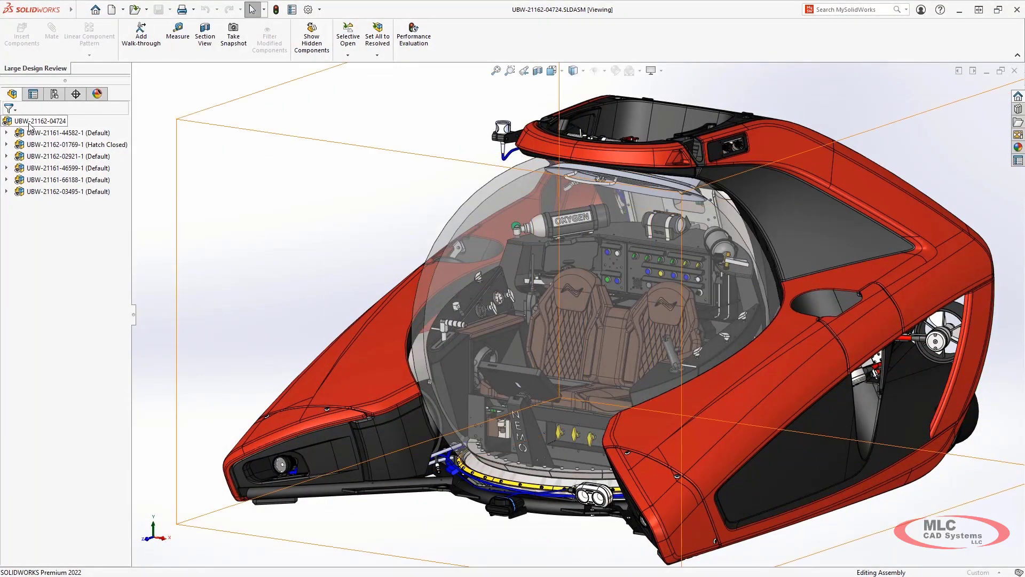
{"action": "right_click", "coordinate": [39, 121]}
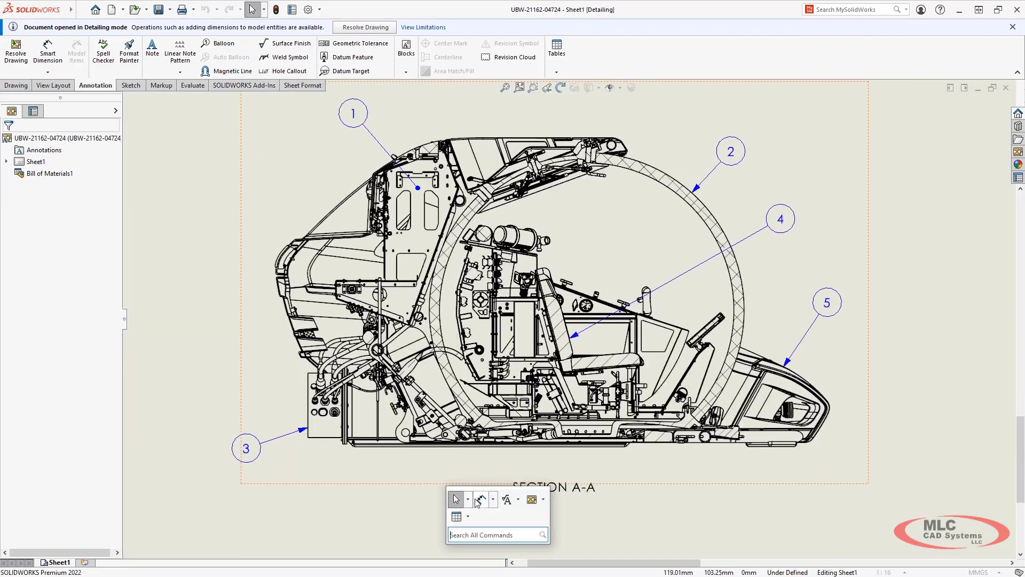
Add the sphere diameter Ø1581.55 and the horizontal length 1355.57 below Section A-A
{"action": "left_click", "coordinate": [47, 50]}
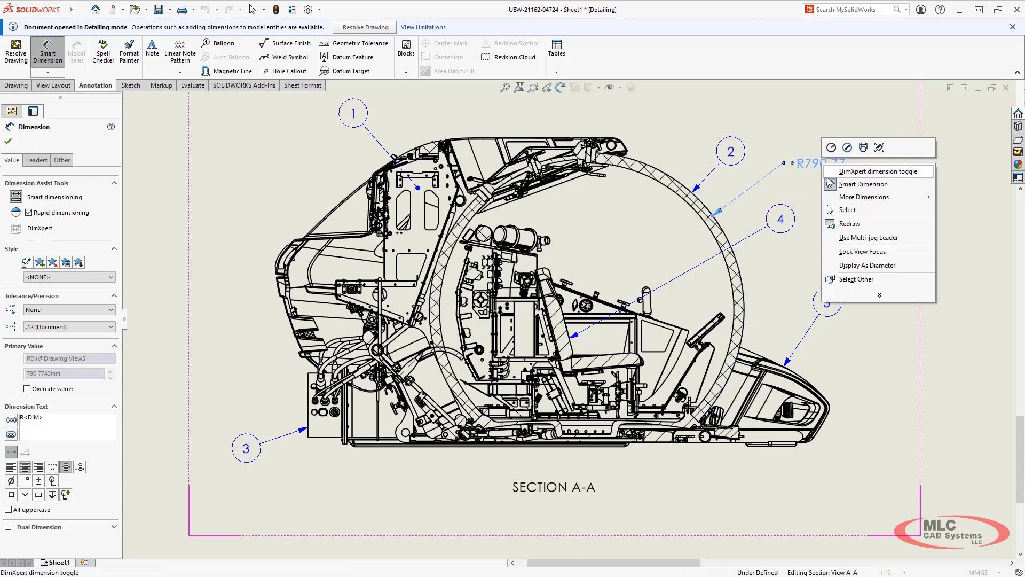
{"action": "left_click", "coordinate": [867, 265]}
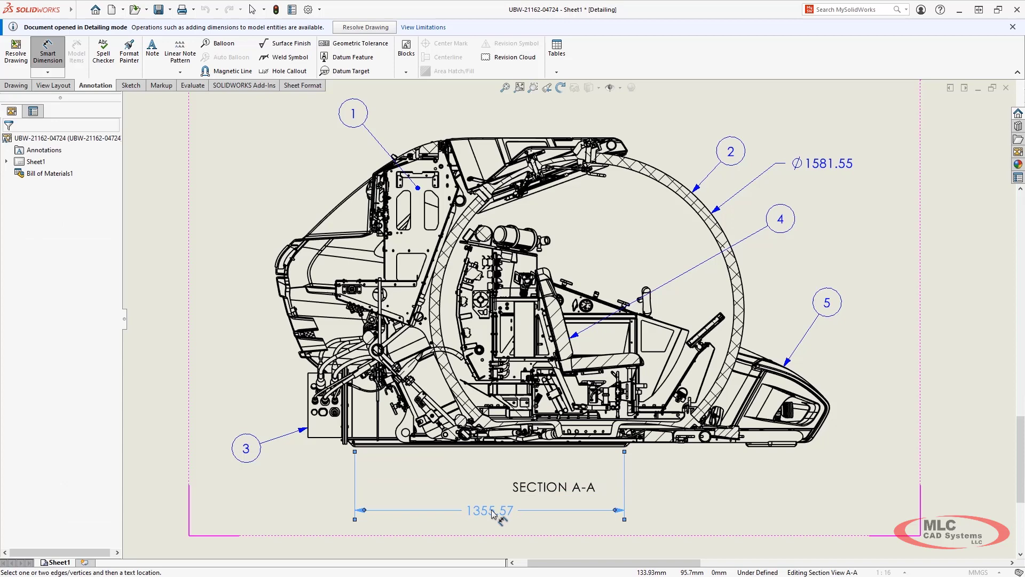
{"action": "left_click", "coordinate": [489, 510]}
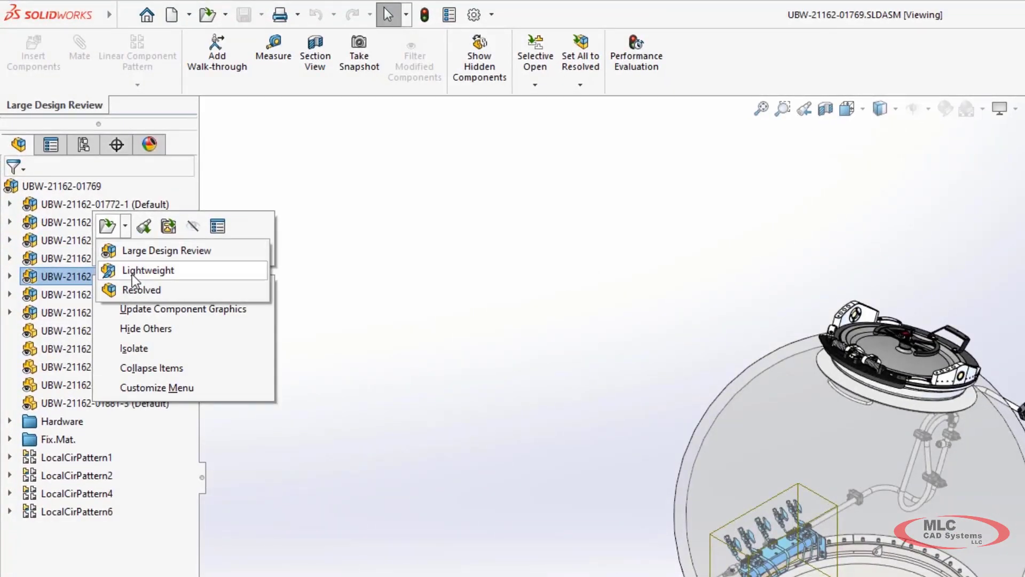
{"action": "mouse_move", "coordinate": [140, 290]}
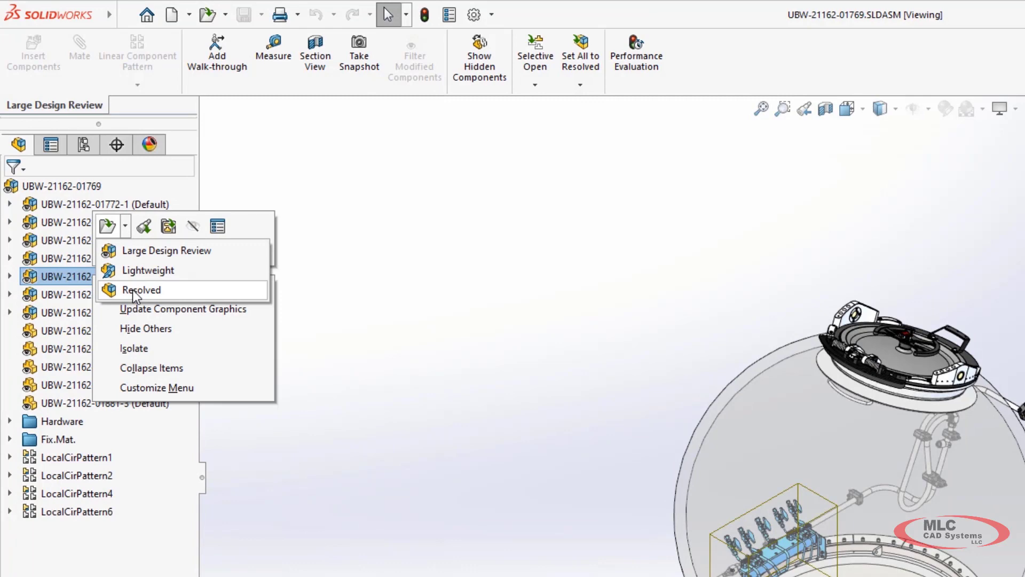
{"action": "left_click", "coordinate": [141, 289]}
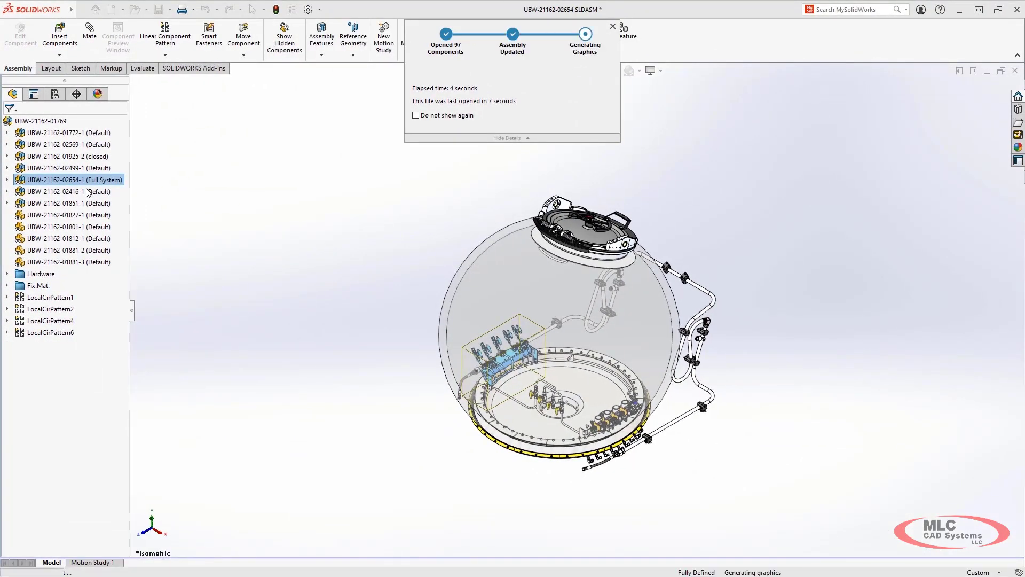
{"action": "double_click", "coordinate": [74, 179]}
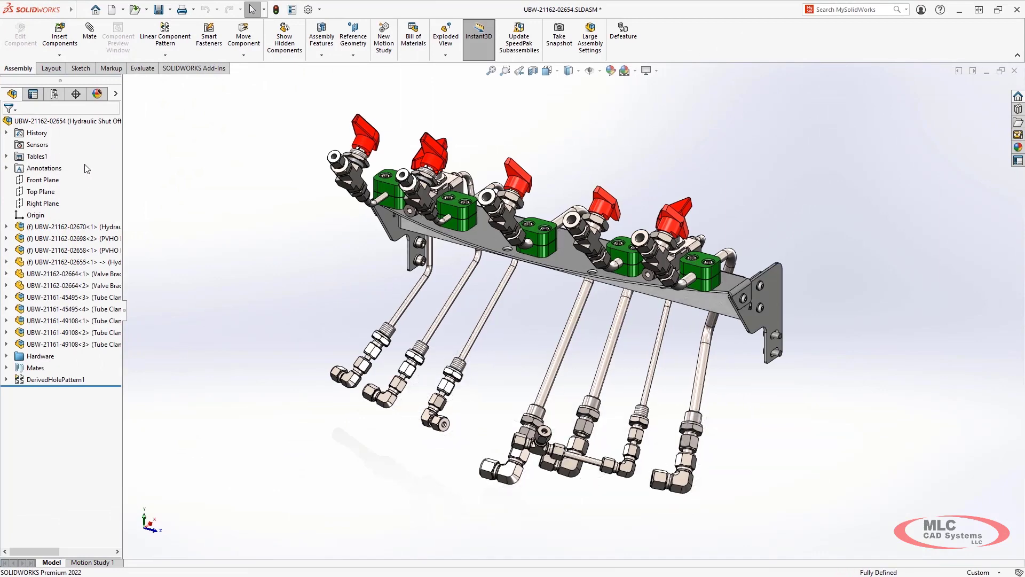
{"action": "mouse_move", "coordinate": [155, 186]}
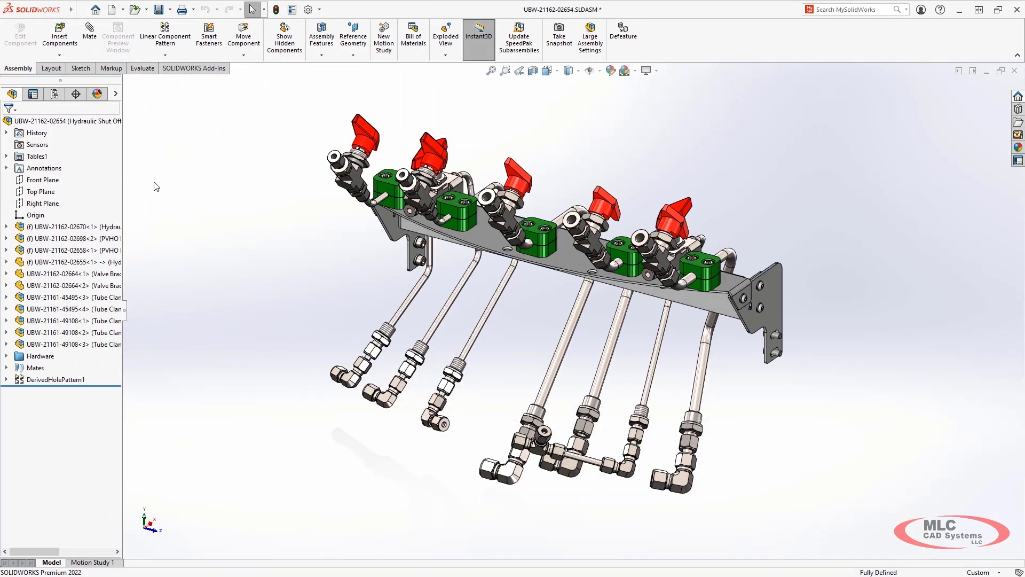
{"action": "left_click", "coordinate": [582, 261]}
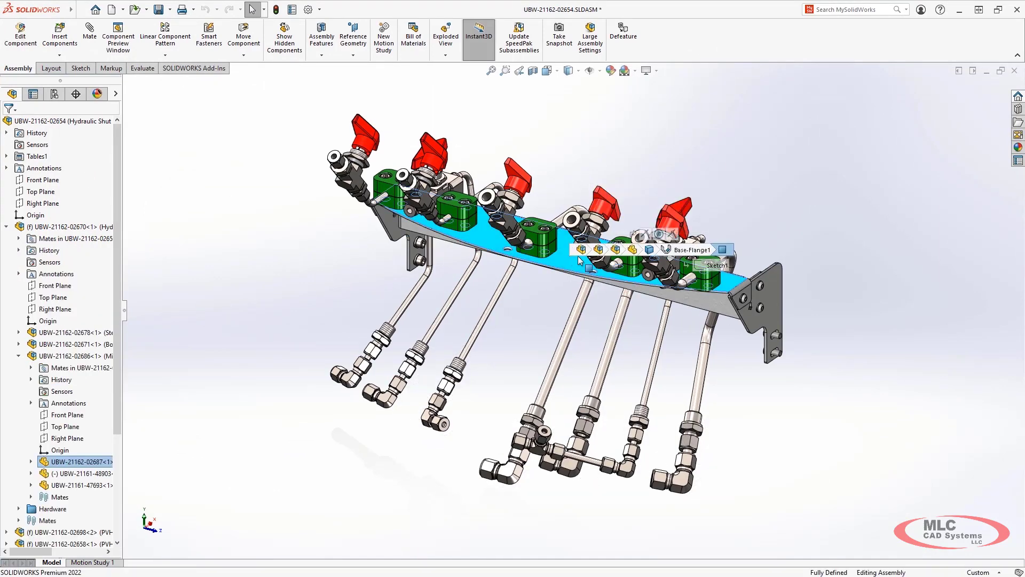
{"action": "left_click", "coordinate": [557, 261]}
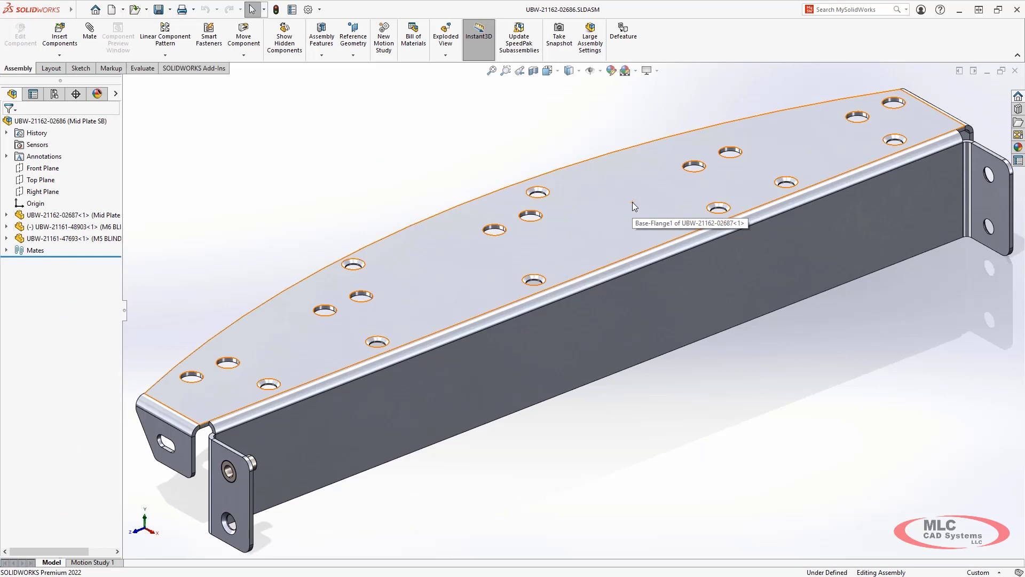
{"action": "mouse_move", "coordinate": [166, 210]}
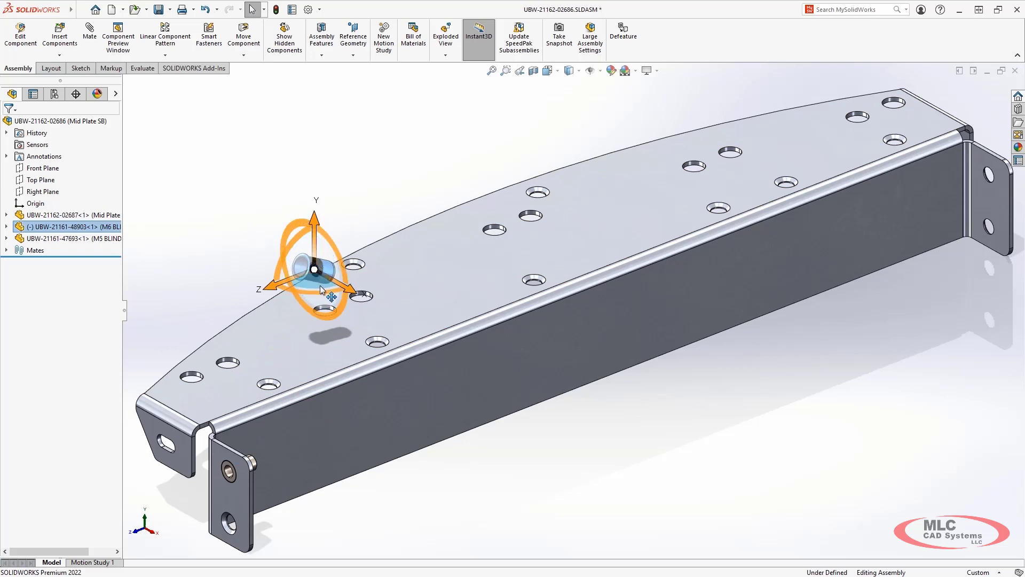
Mate a blind nut into a left-end hole of the mid plate, then seat the M5 nut in the adjacent hole
{"action": "left_click_drag", "start_coordinate": [317, 268], "coordinate": [225, 259]}
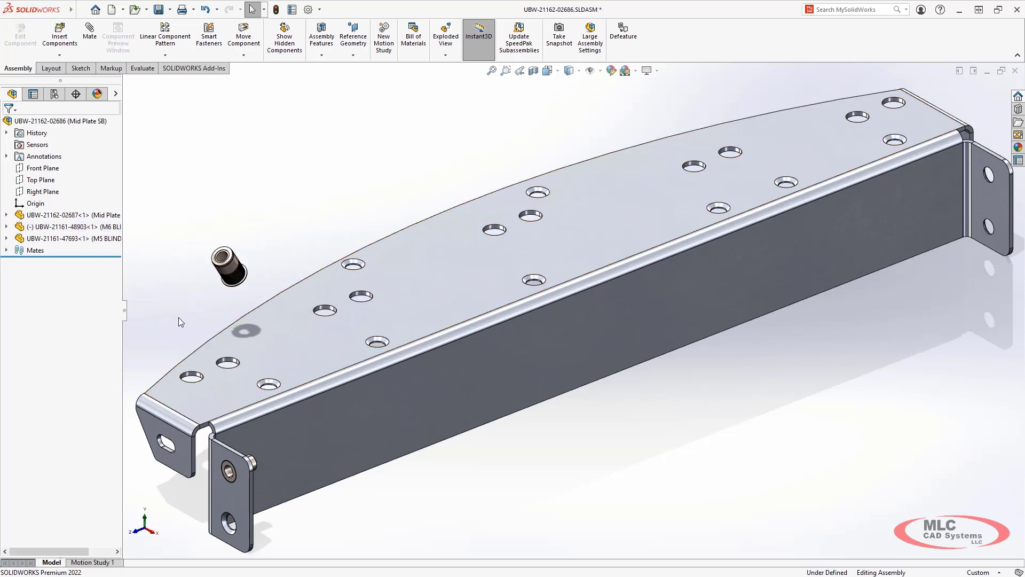
{"action": "left_click", "coordinate": [505, 70]}
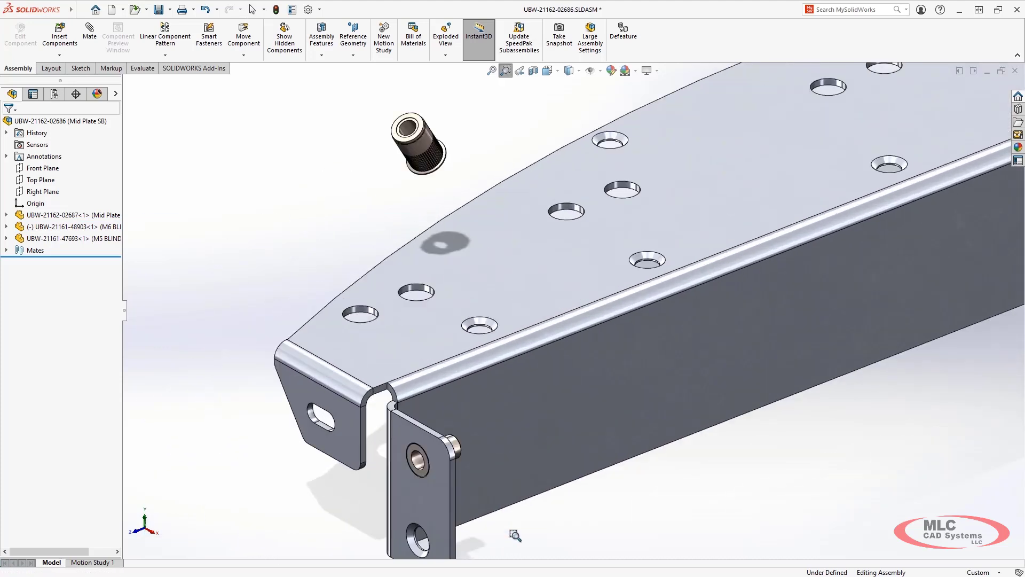
{"action": "left_click", "coordinate": [418, 157]}
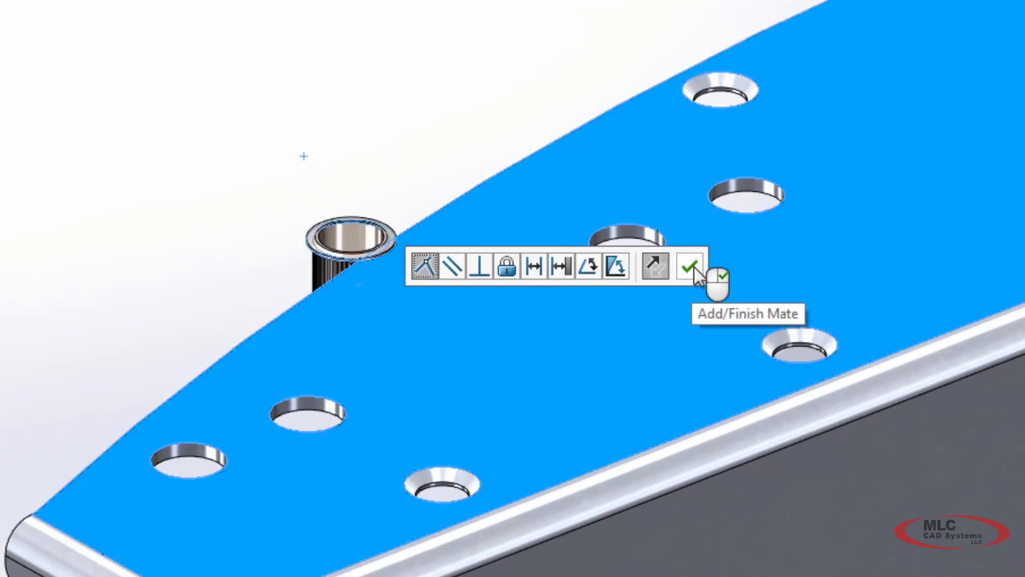
{"action": "left_click", "coordinate": [687, 267]}
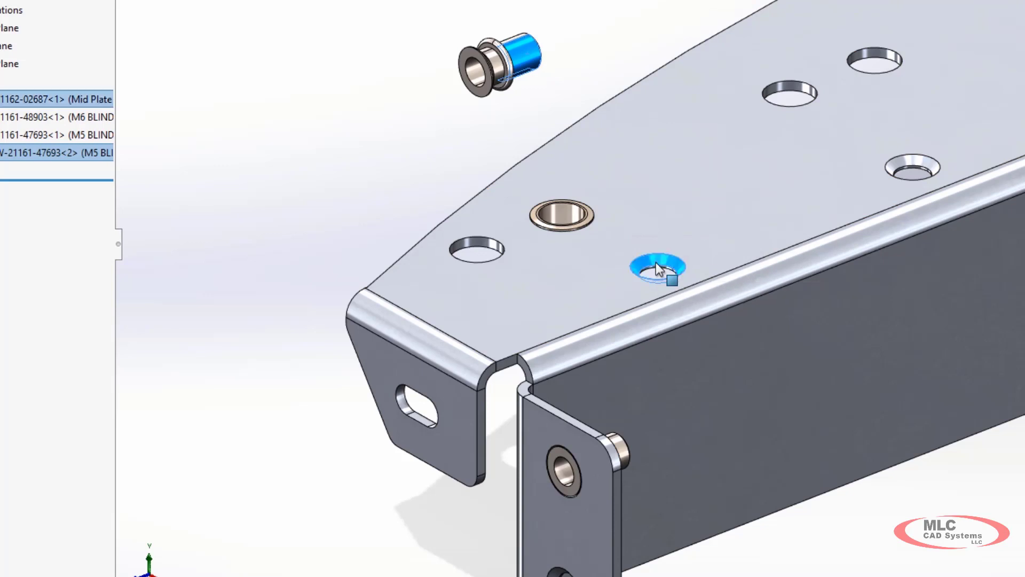
{"action": "left_click", "coordinate": [656, 267]}
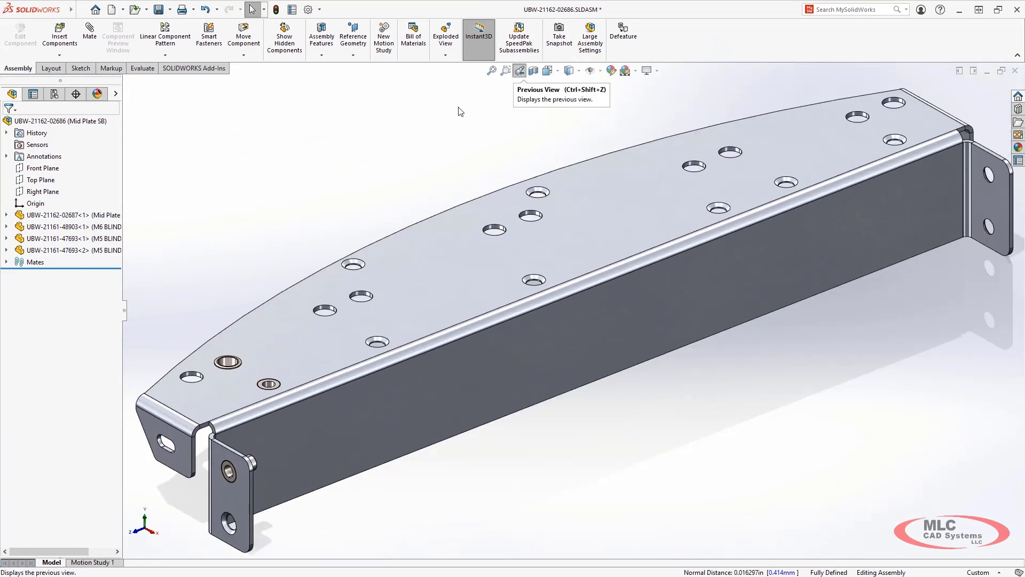
Start a Pattern Driven Component Pattern of the M6 nut and cancel it
{"action": "left_click", "coordinate": [295, 180]}
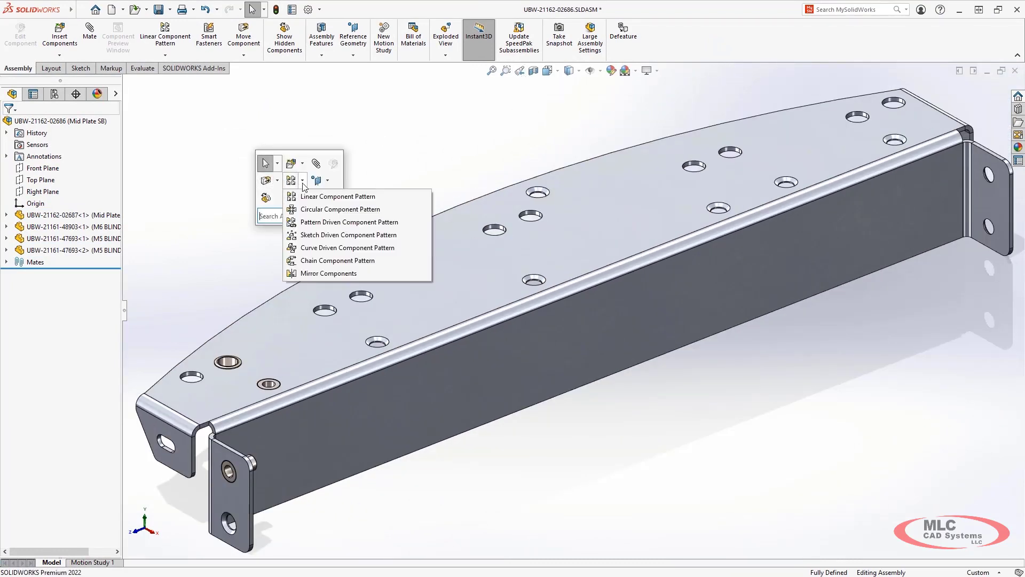
{"action": "left_click", "coordinate": [348, 222]}
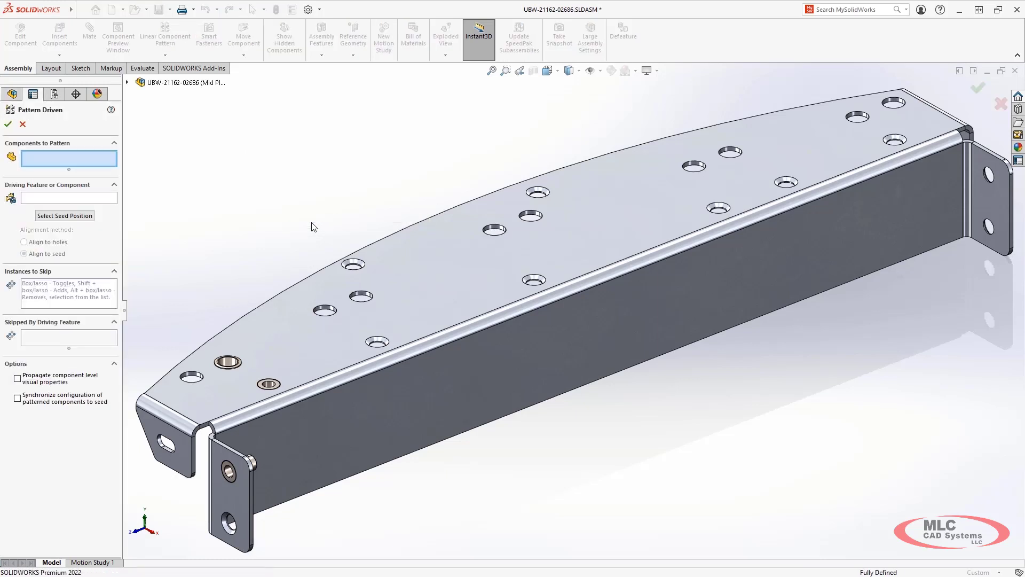
{"action": "left_click", "coordinate": [225, 362]}
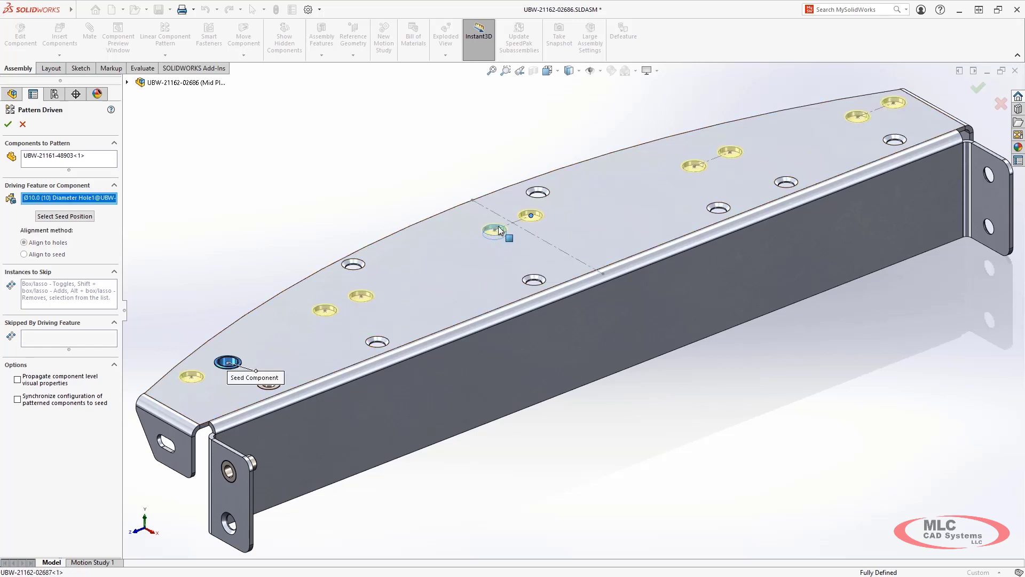
{"action": "left_click", "coordinate": [8, 124]}
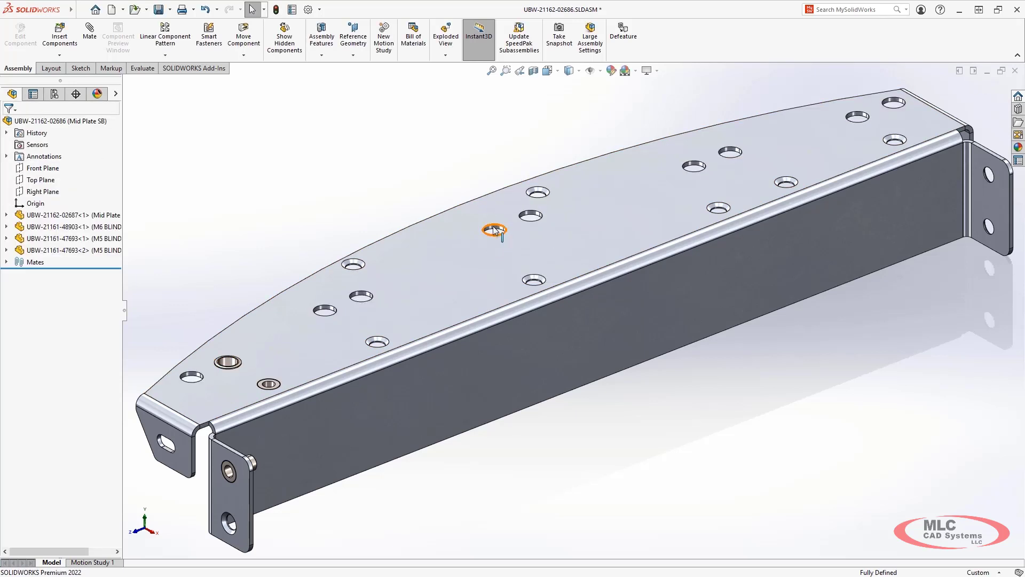
Mate the M6 nut concentric to the middle Ø10 hole and repeat the hole-driven pattern
{"action": "left_click", "coordinate": [226, 363]}
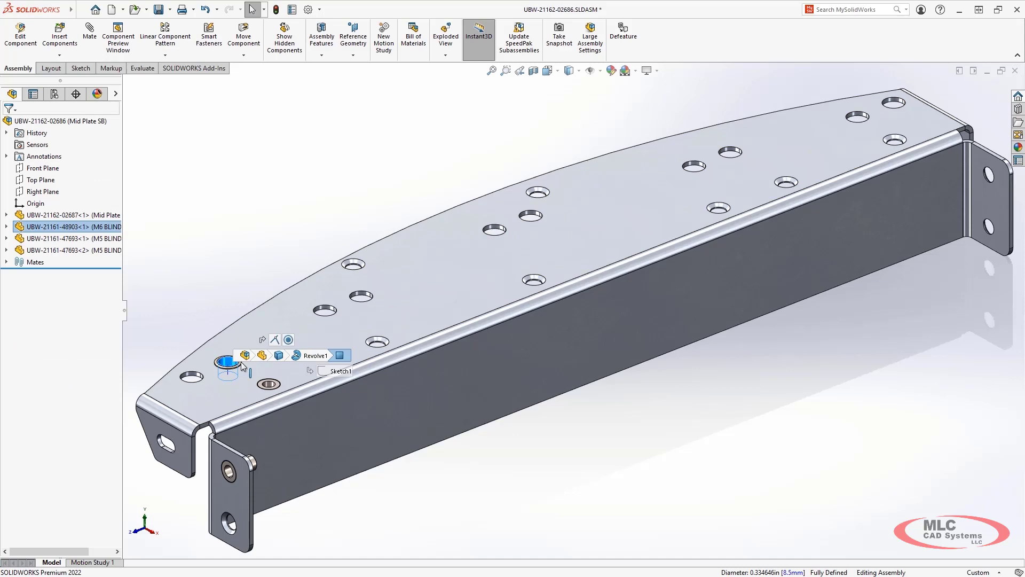
{"action": "left_click", "coordinate": [227, 367]}
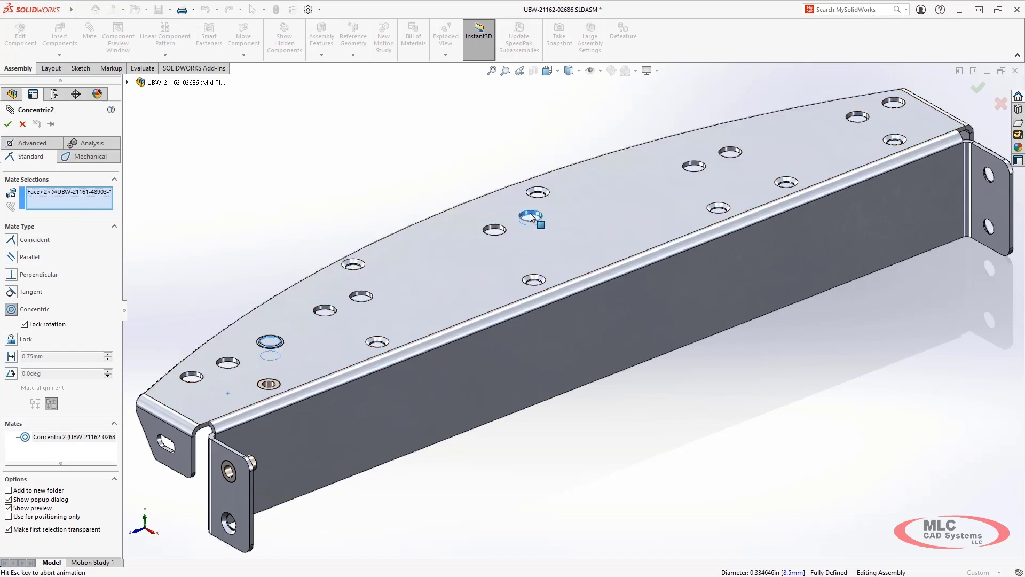
{"action": "left_click", "coordinate": [8, 124]}
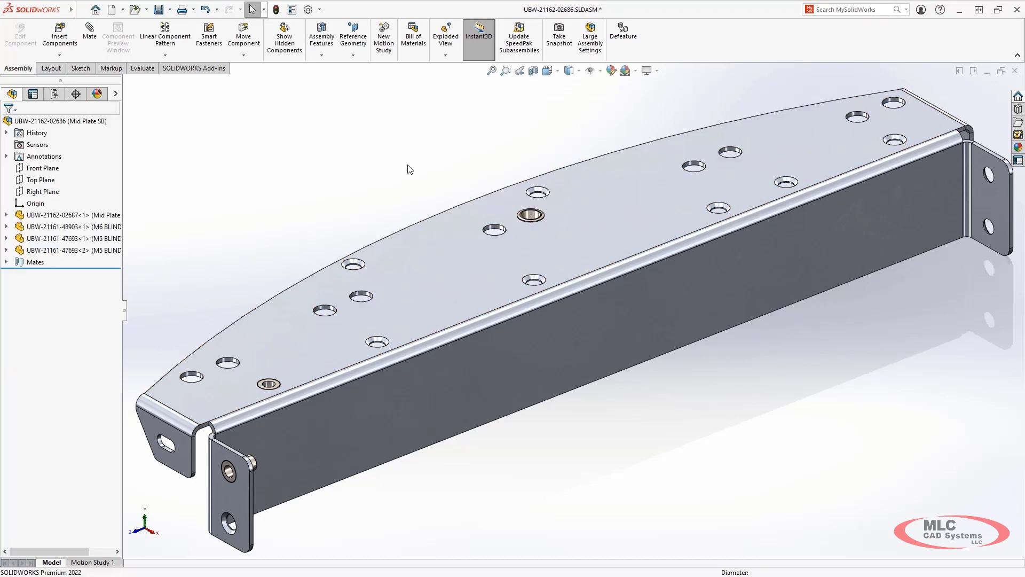
{"action": "mouse_move", "coordinate": [471, 237]}
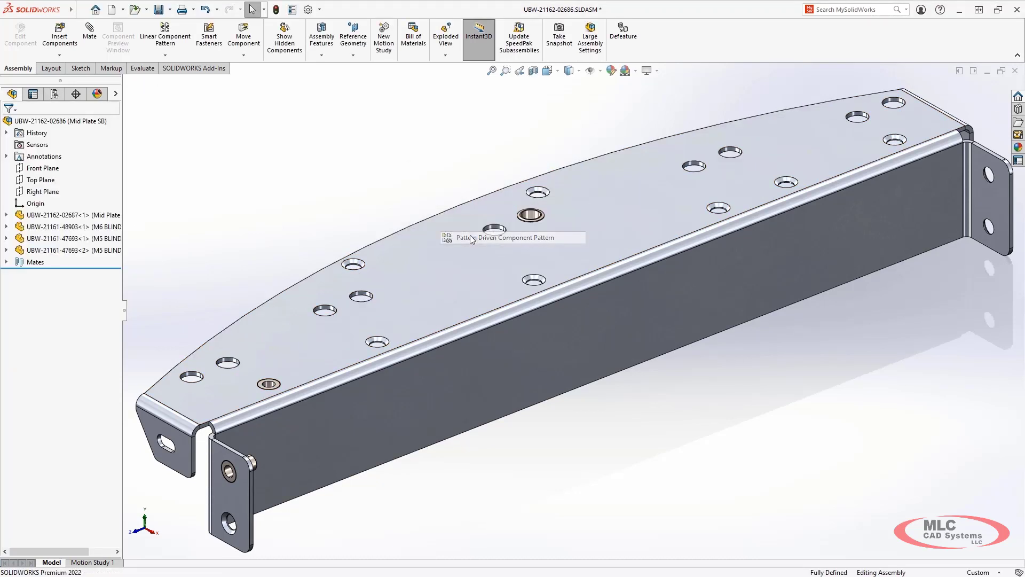
{"action": "left_click", "coordinate": [514, 237]}
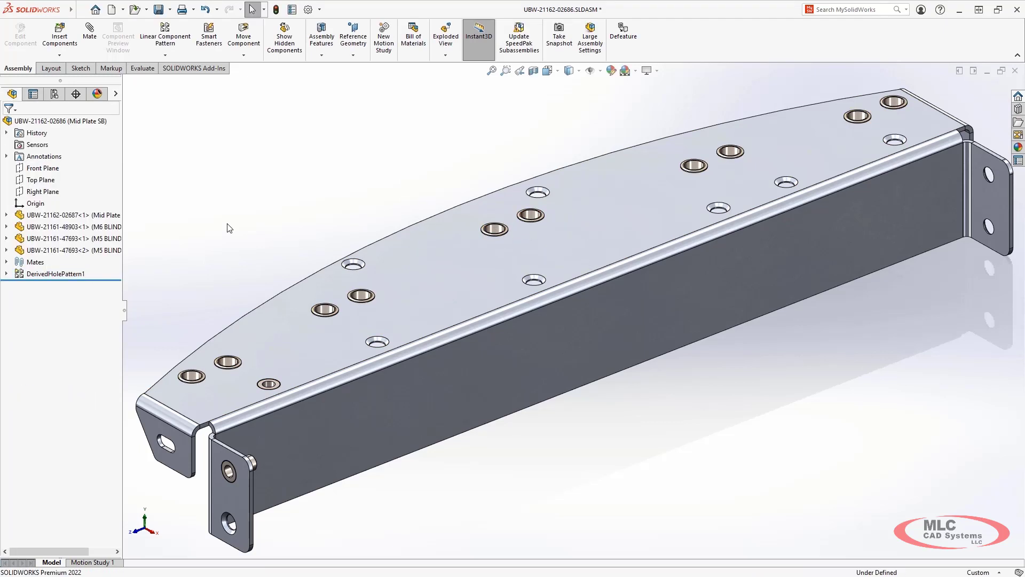
Pattern the M5 nut into the end-flange holes driven by the hole feature
{"action": "left_click", "coordinate": [165, 42]}
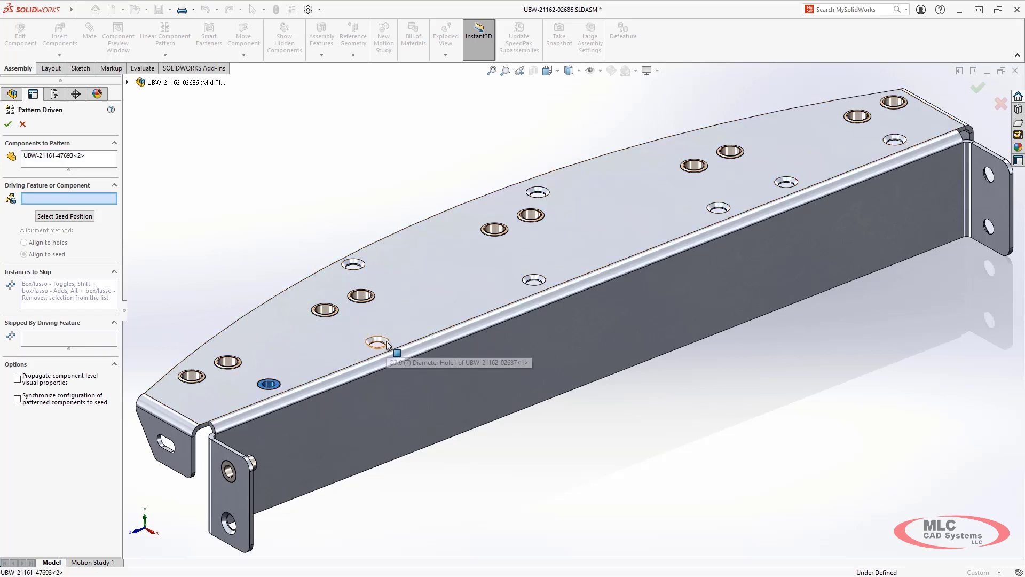
{"action": "left_click", "coordinate": [7, 124]}
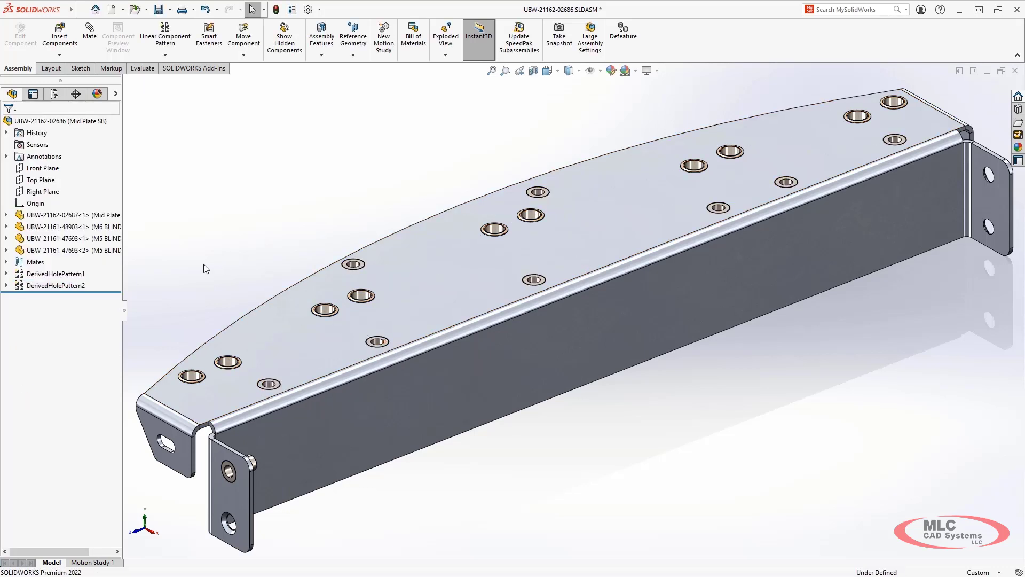
{"action": "left_click", "coordinate": [165, 49]}
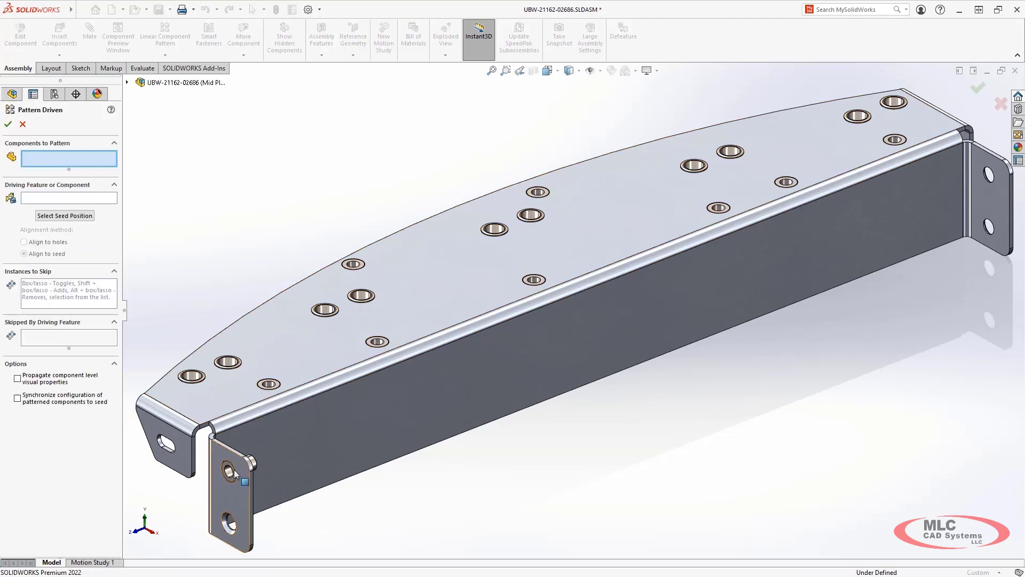
{"action": "left_click", "coordinate": [228, 471]}
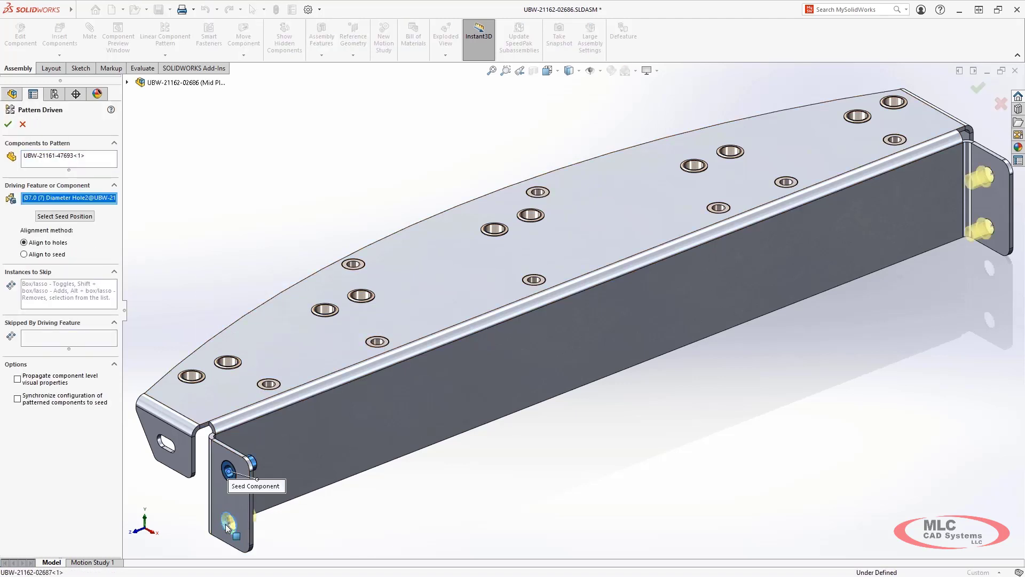
{"action": "left_click", "coordinate": [8, 123]}
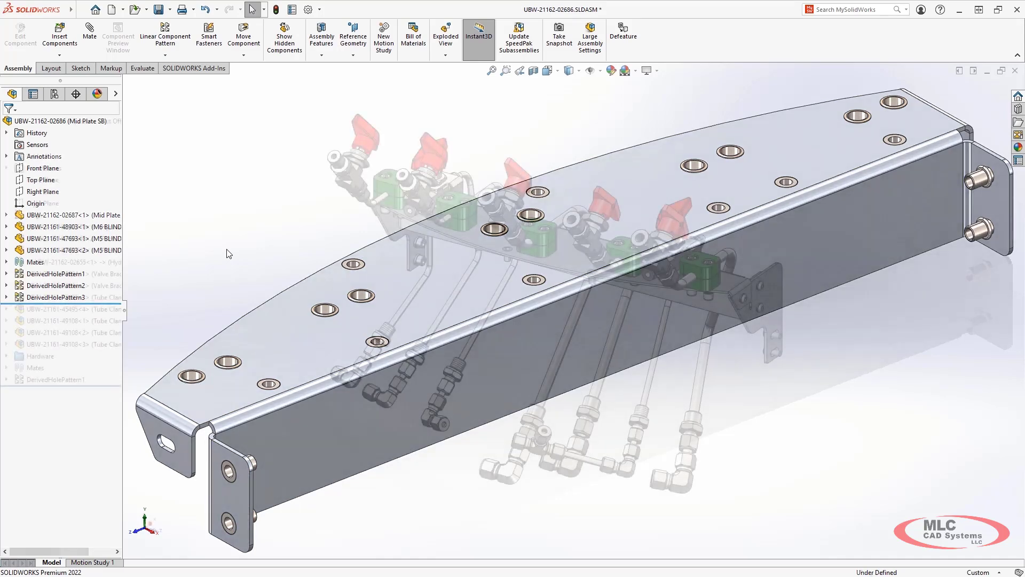
Add a new 'Primary System' configuration in the ConfigurationManager
{"action": "left_click", "coordinate": [55, 94]}
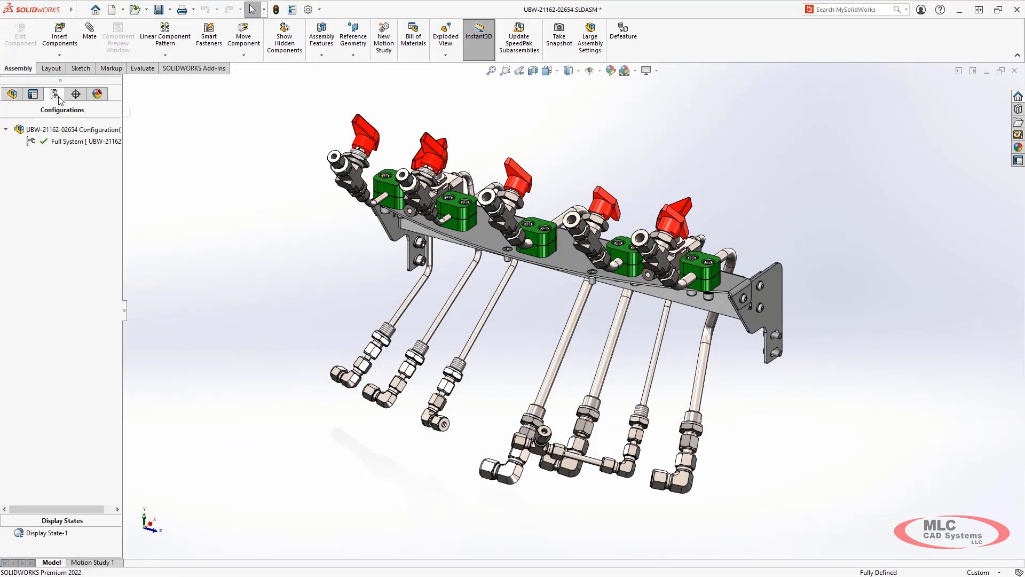
{"action": "left_click", "coordinate": [71, 130]}
{"action": "type", "text": "Primary System"}
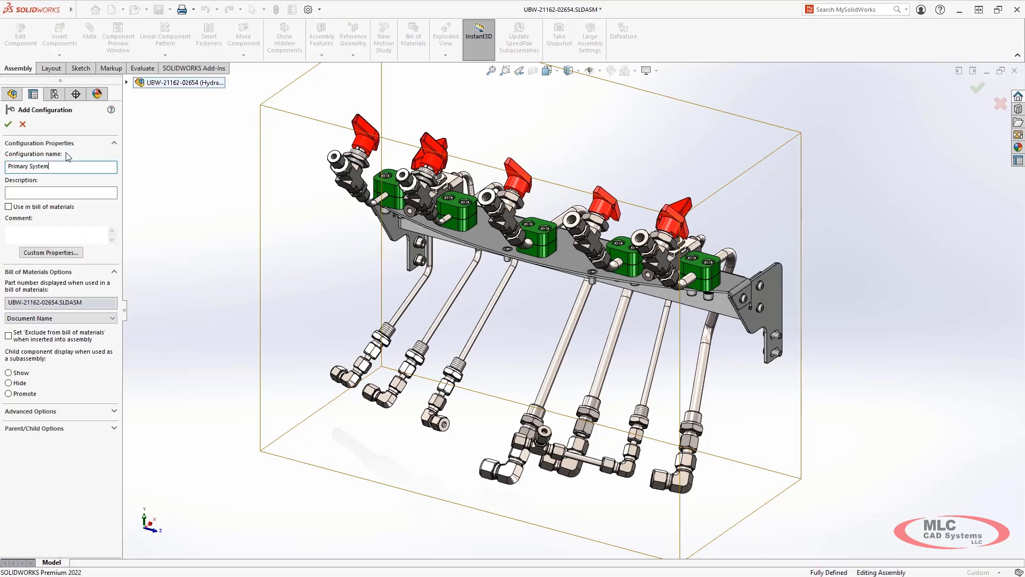
{"action": "left_click", "coordinate": [7, 124]}
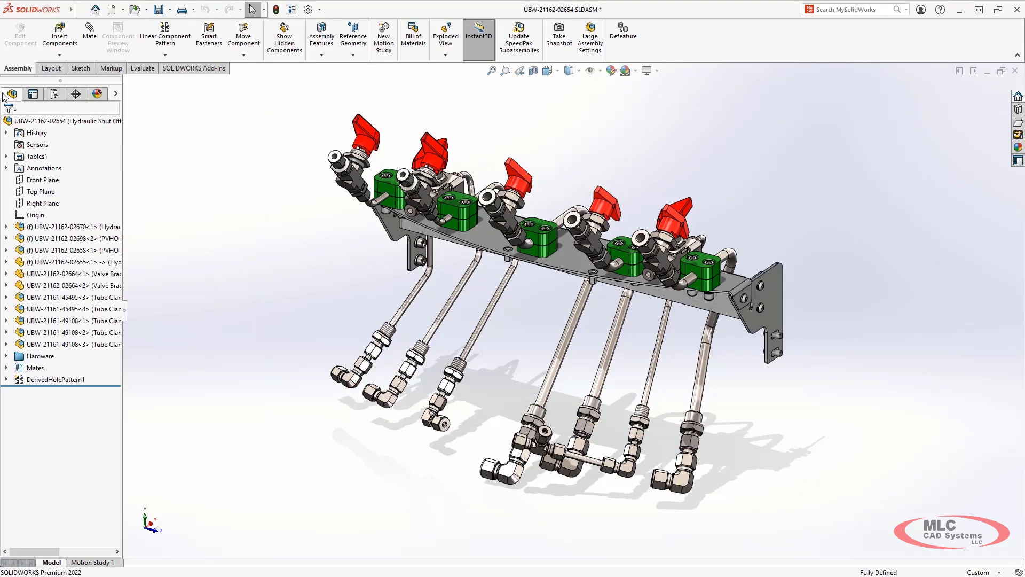
Suppress the unneeded valves and clamps and set the tube subassembly to its Primary System configuration
{"action": "left_click", "coordinate": [65, 250]}
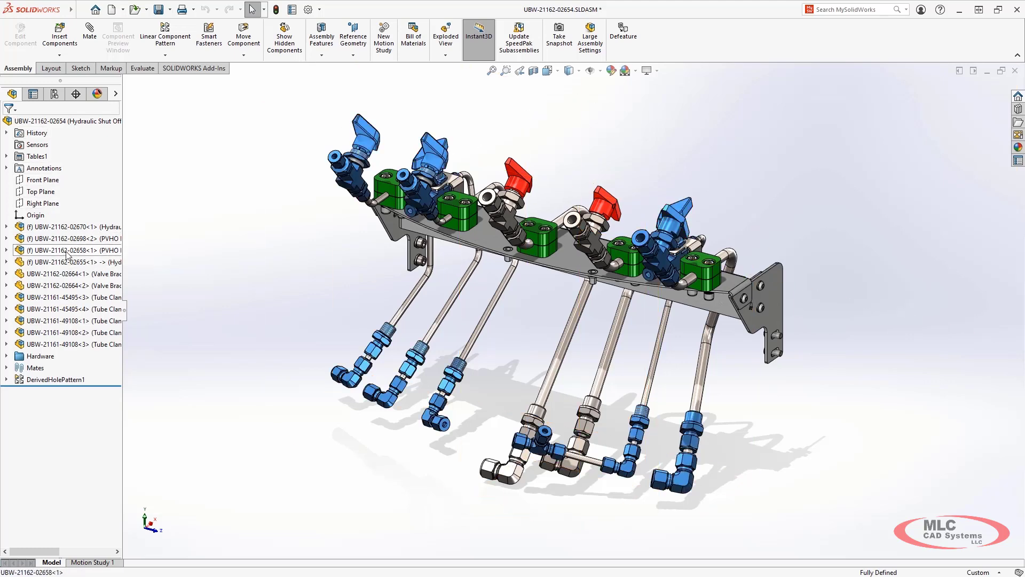
{"action": "left_click", "coordinate": [62, 250]}
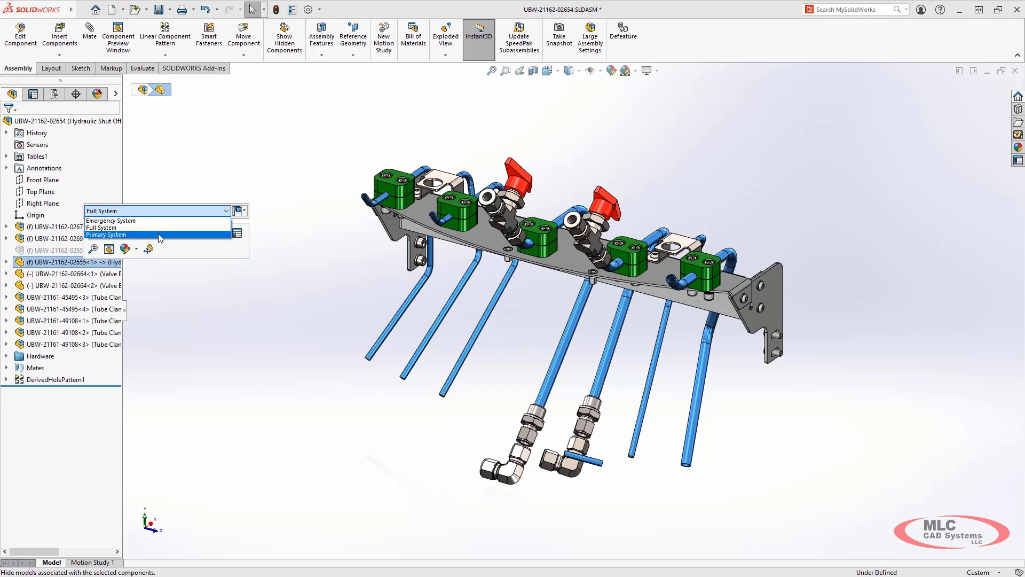
{"action": "left_click", "coordinate": [107, 234]}
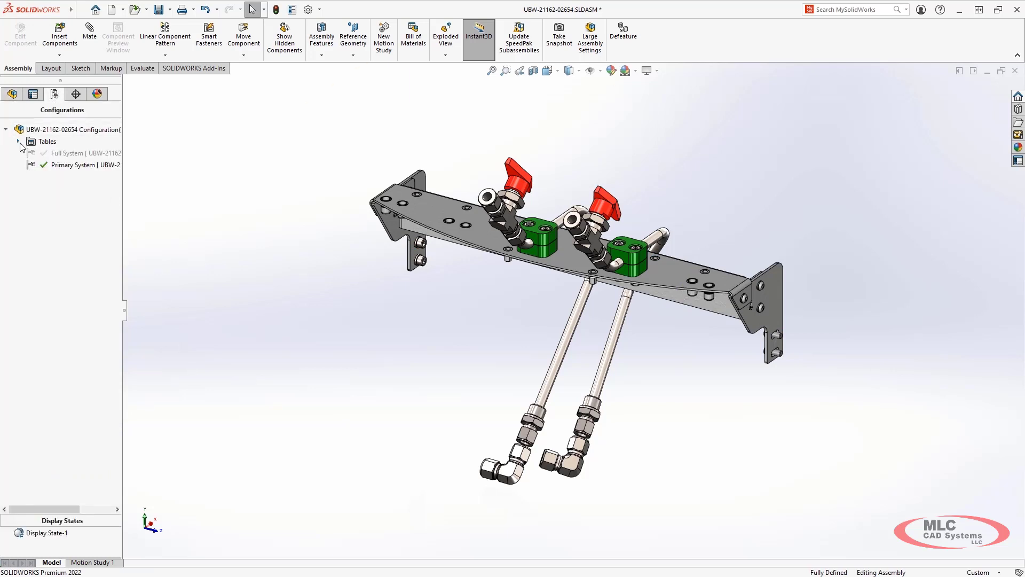
Add an 'Emergency System' row in the Configuration Table
{"action": "left_click", "coordinate": [18, 141]}
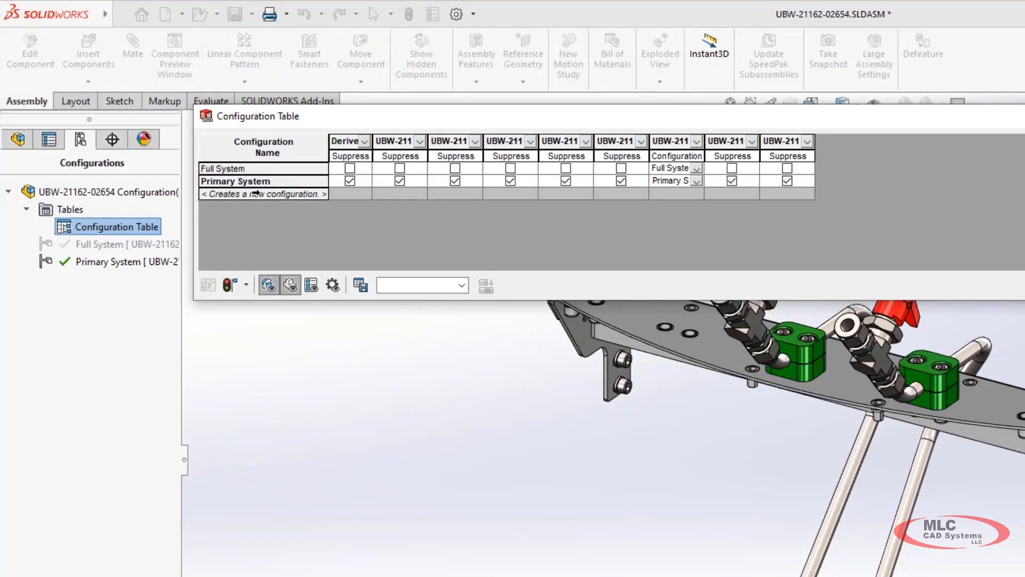
{"action": "type", "text": "Emergency System"}
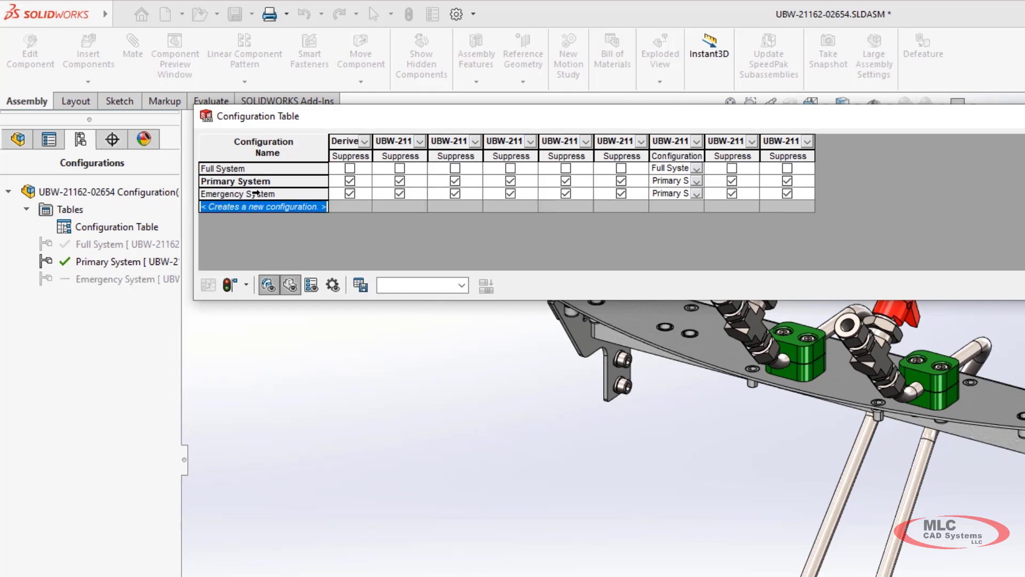
{"action": "right_click", "coordinate": [235, 194]}
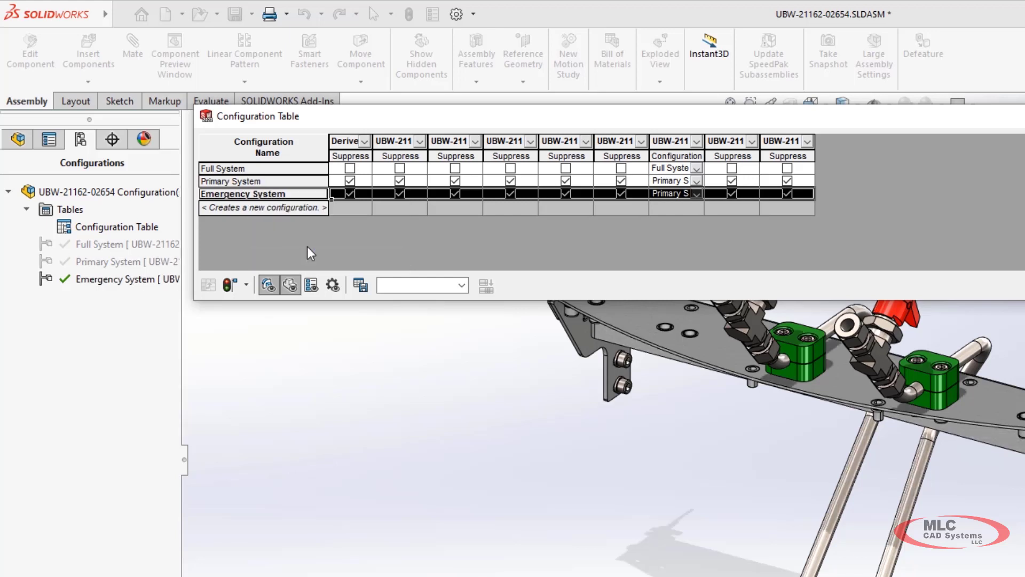
Toggle the Emergency System row's Suppress checkboxes, then apply and accept the table
{"action": "left_click", "coordinate": [455, 193]}
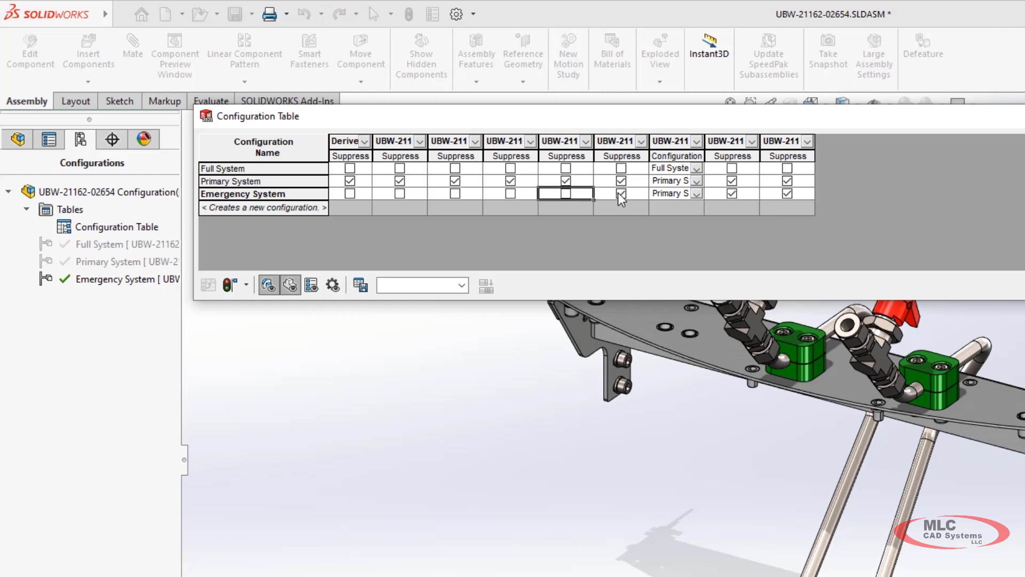
{"action": "left_click", "coordinate": [676, 193]}
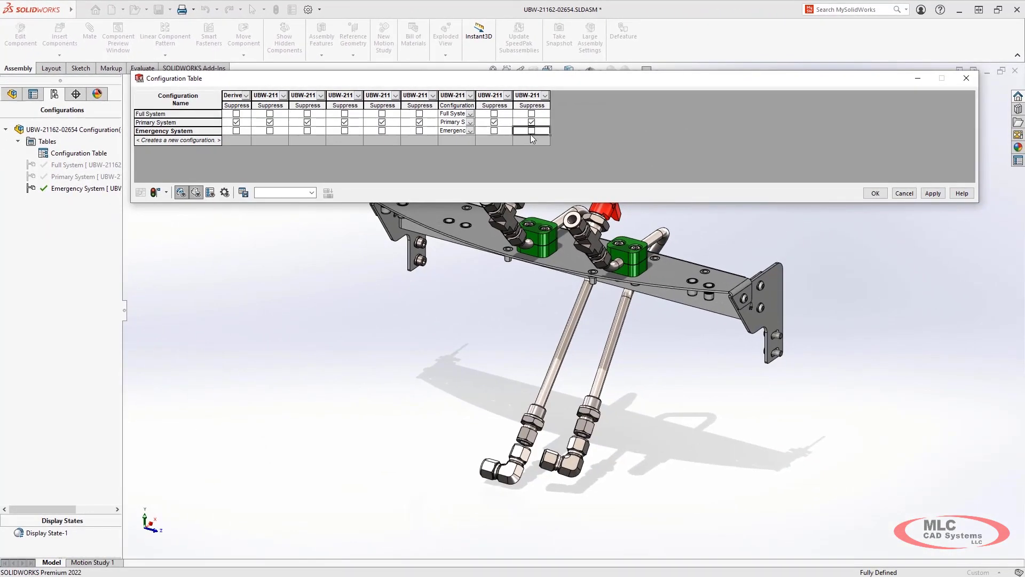
{"action": "left_click", "coordinate": [932, 194]}
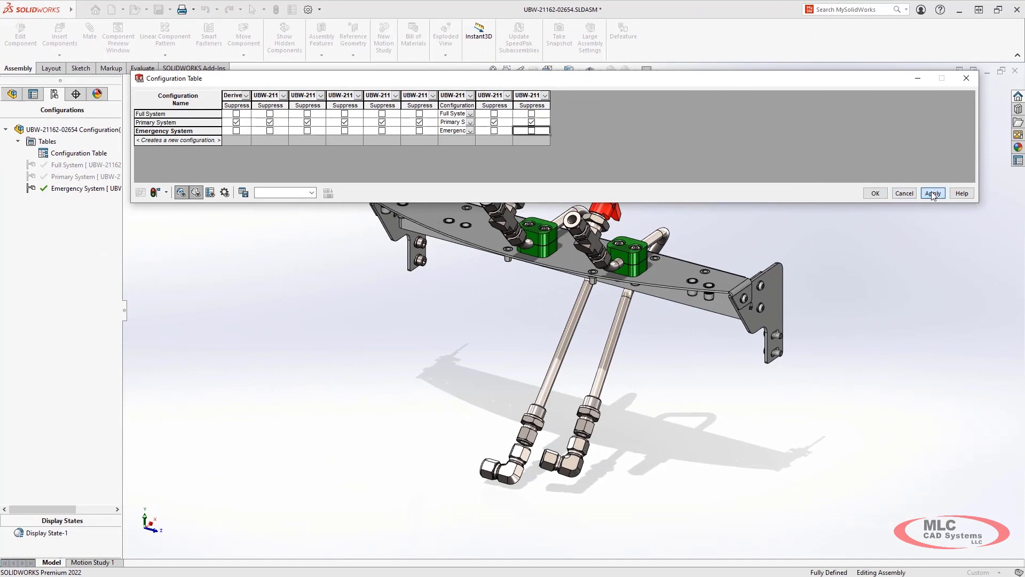
{"action": "left_click", "coordinate": [932, 194]}
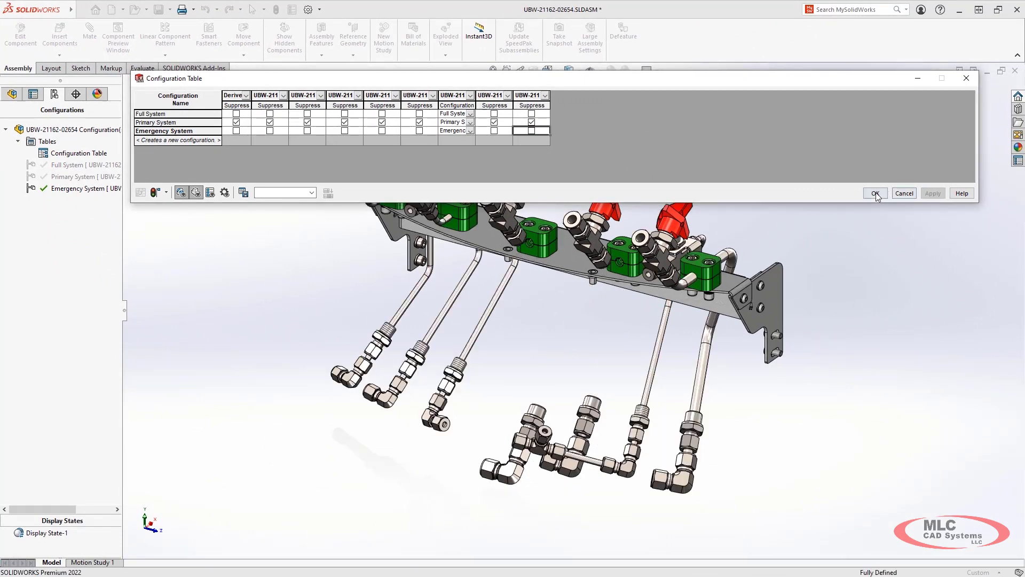
{"action": "left_click", "coordinate": [874, 193]}
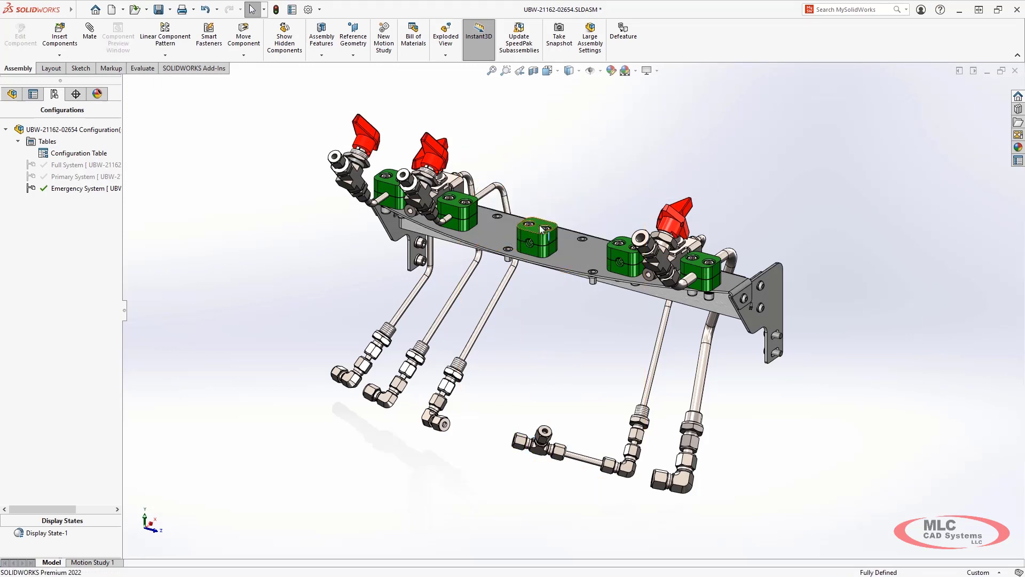
Suppress the extra tube clamp in the Emergency System configuration
{"action": "left_click", "coordinate": [536, 232]}
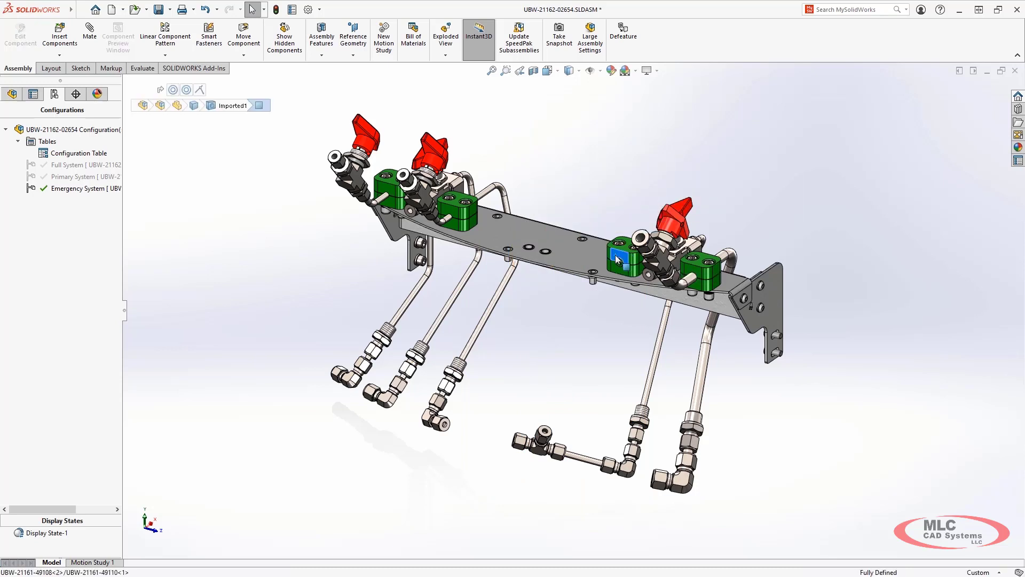
{"action": "left_click", "coordinate": [619, 262]}
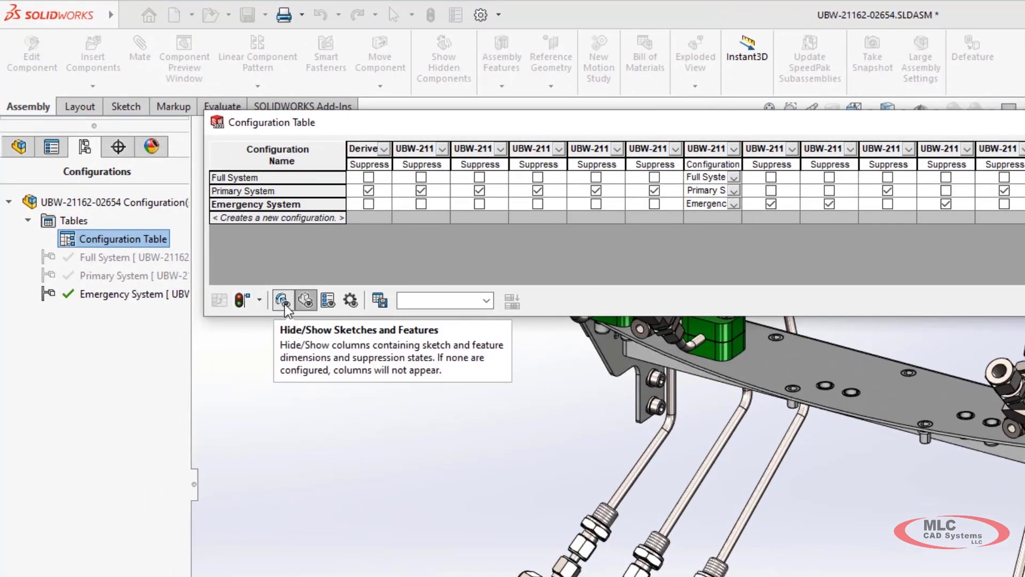
{"action": "left_click", "coordinate": [306, 300]}
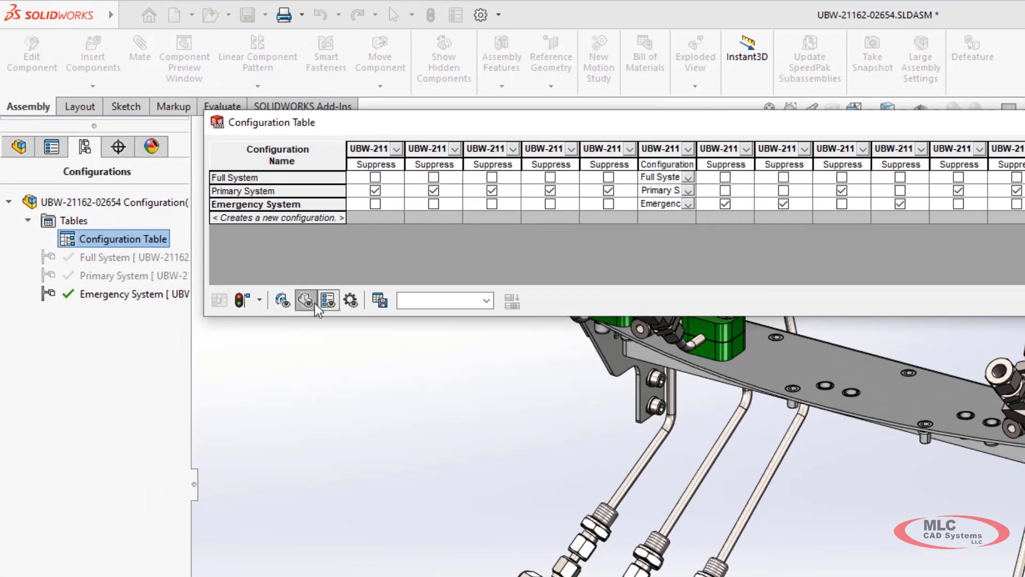
{"action": "left_click", "coordinate": [304, 300]}
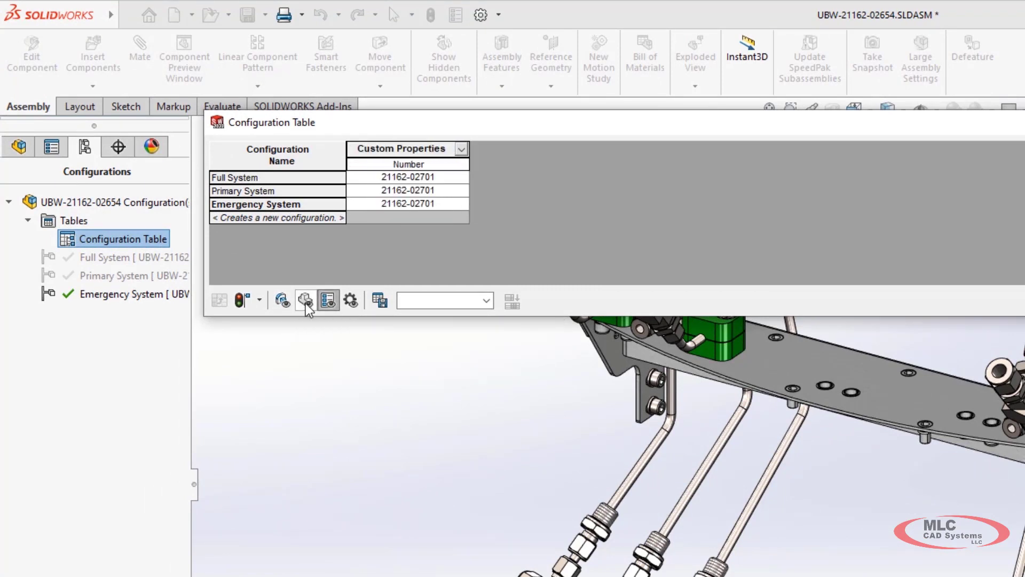
{"action": "left_click", "coordinate": [407, 190]}
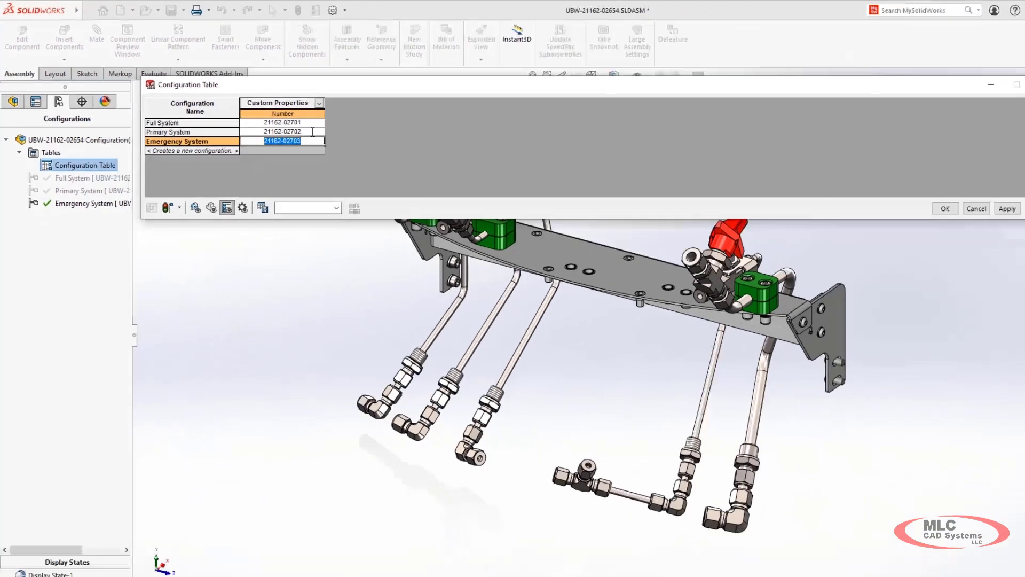
{"action": "left_click", "coordinate": [943, 208]}
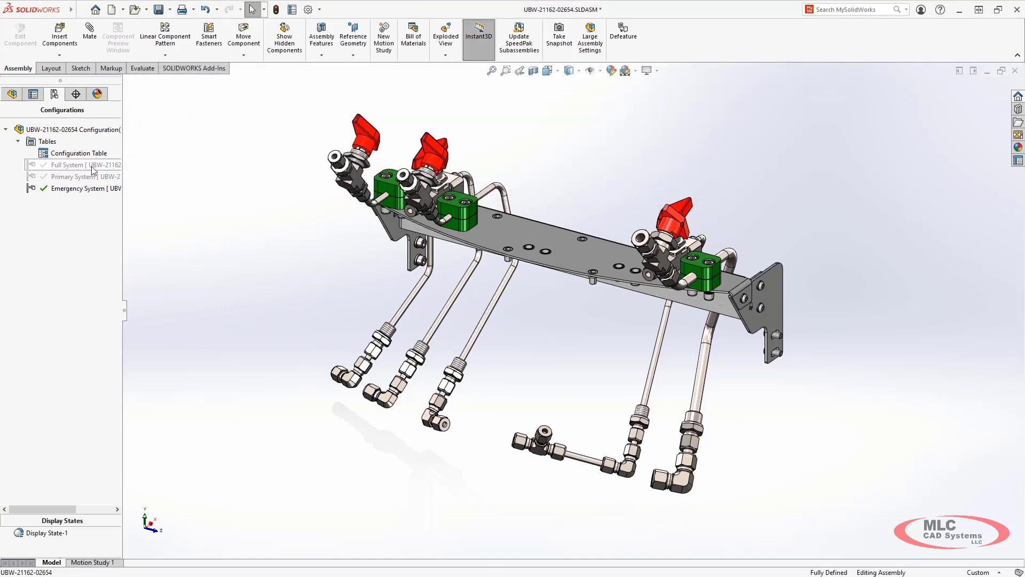
Activate Full System and select the bracket, valve and emergency valve to check their BOM rows
{"action": "left_click", "coordinate": [10, 94]}
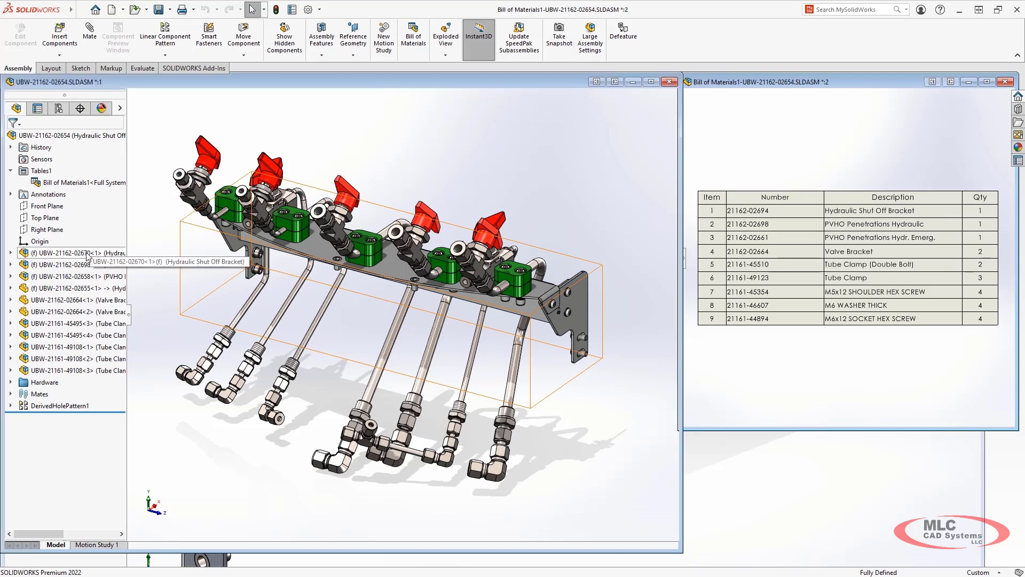
{"action": "left_click", "coordinate": [74, 264]}
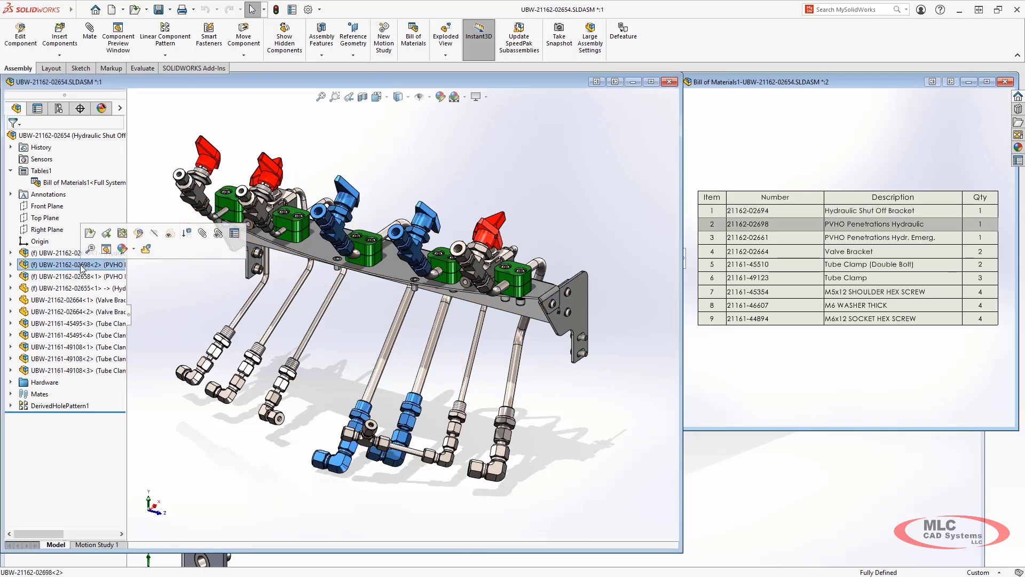
{"action": "left_click", "coordinate": [78, 275]}
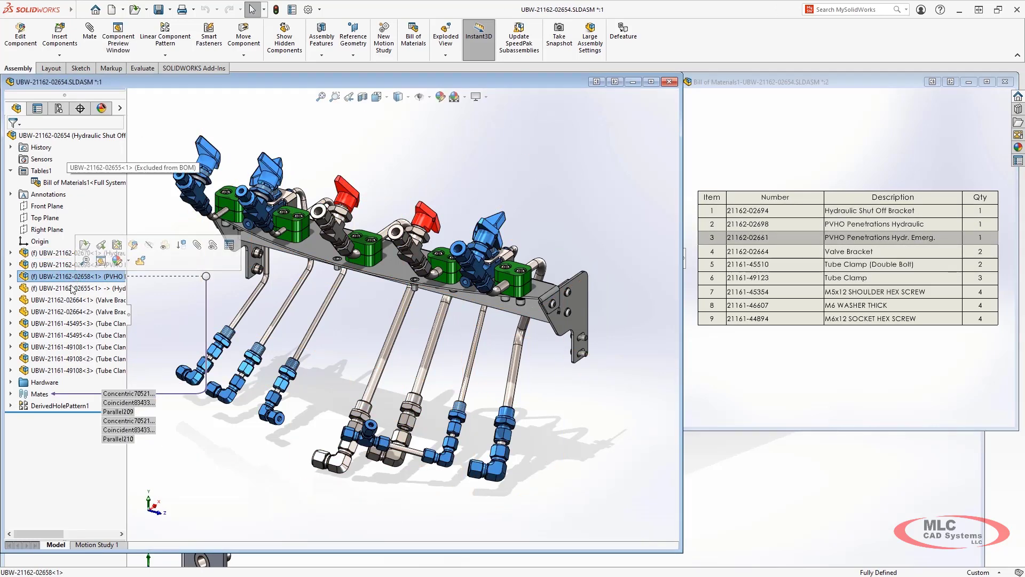
{"action": "left_click", "coordinate": [71, 288]}
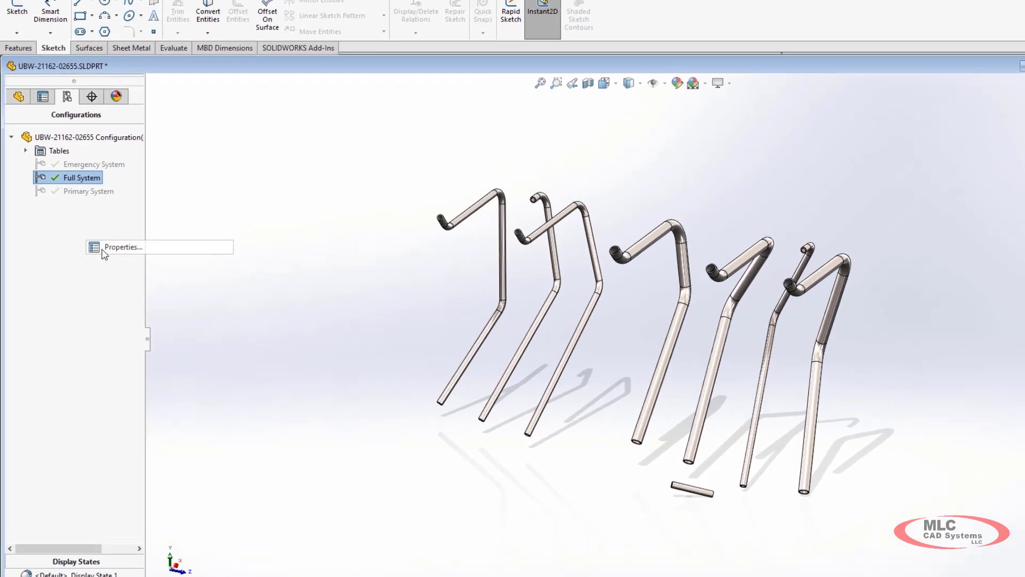
Set the tube's Full System configuration to 'Exclude from bill of materials when inserted'
{"action": "left_click", "coordinate": [122, 247]}
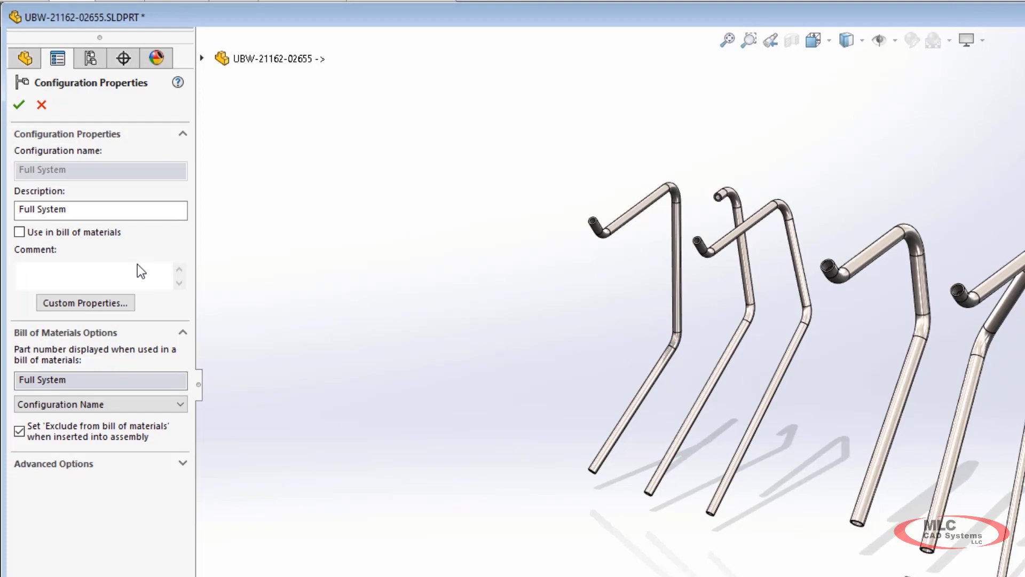
{"action": "left_click", "coordinate": [19, 105]}
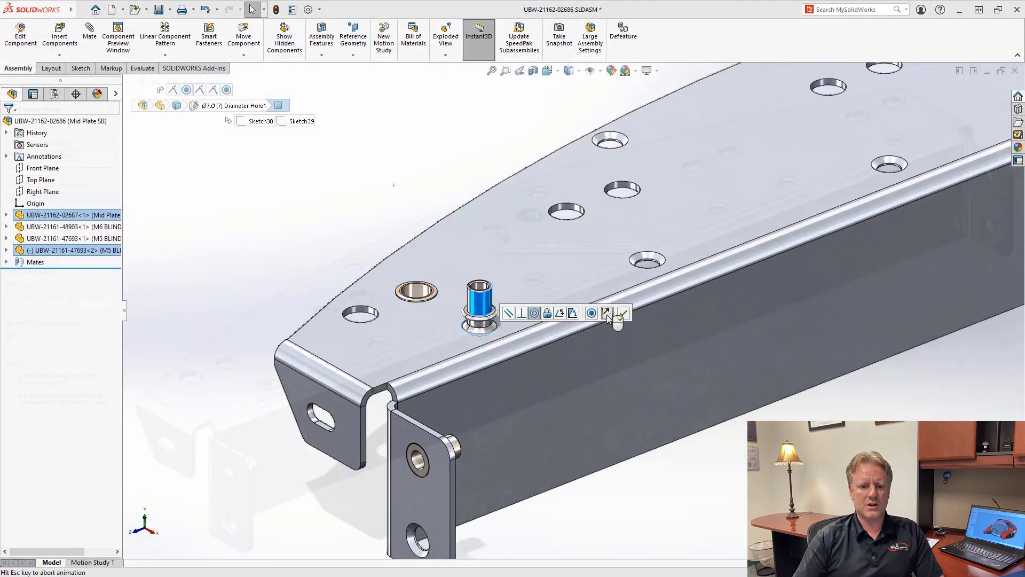
Pattern the nut through the mid plate's matching holes, creating DerivedHolePattern1
{"action": "left_click", "coordinate": [623, 313]}
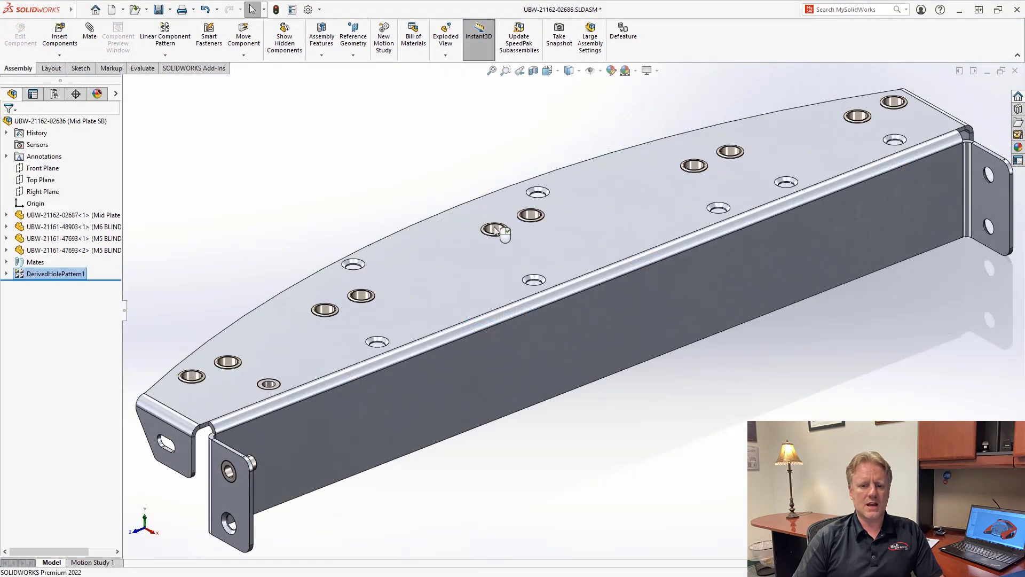
{"action": "left_click", "coordinate": [228, 227]}
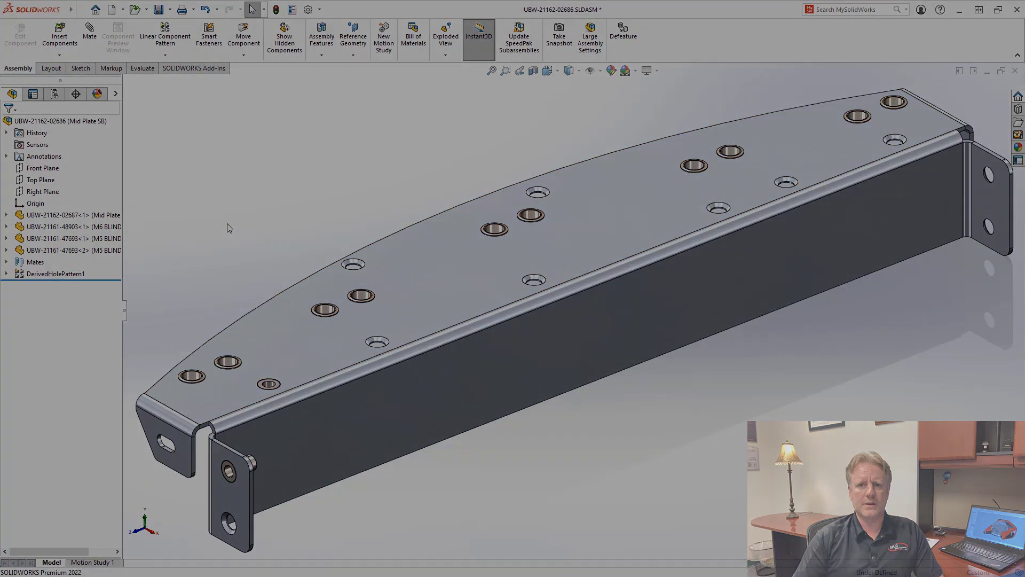